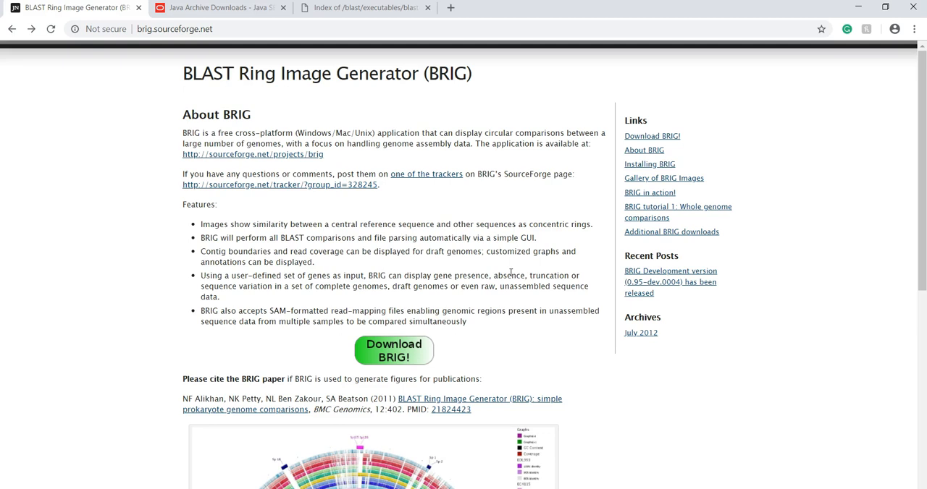
Scroll the brig.sourceforge.net page to the example E. coli O157:H7 BRIG output figure.
scroll("down", 3)
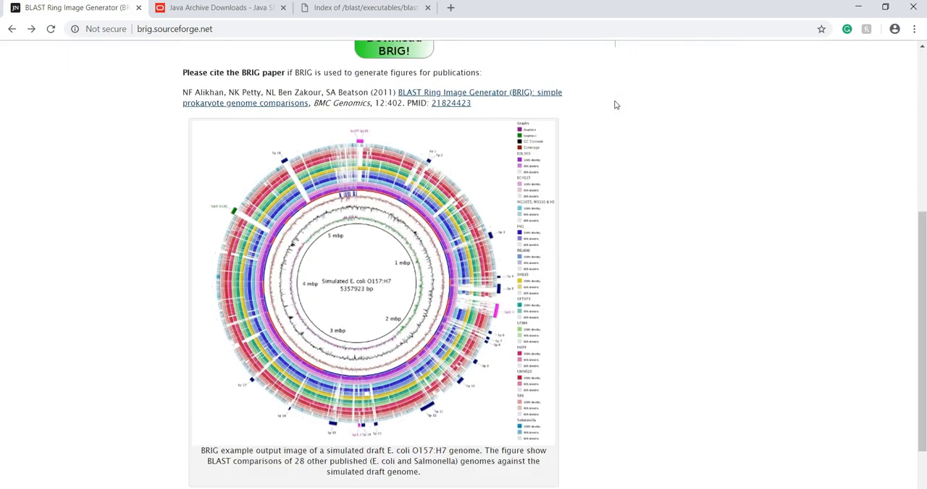
scroll("down", 3)
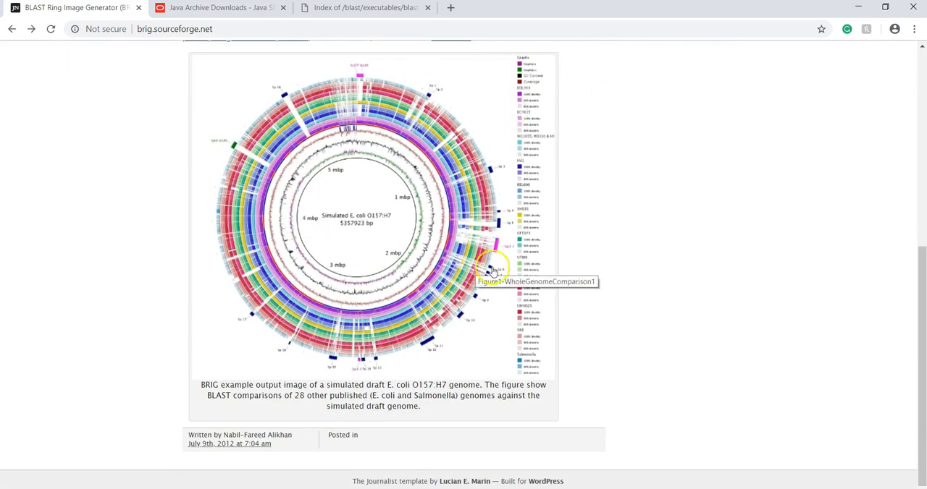
mouse_move(557, 180)
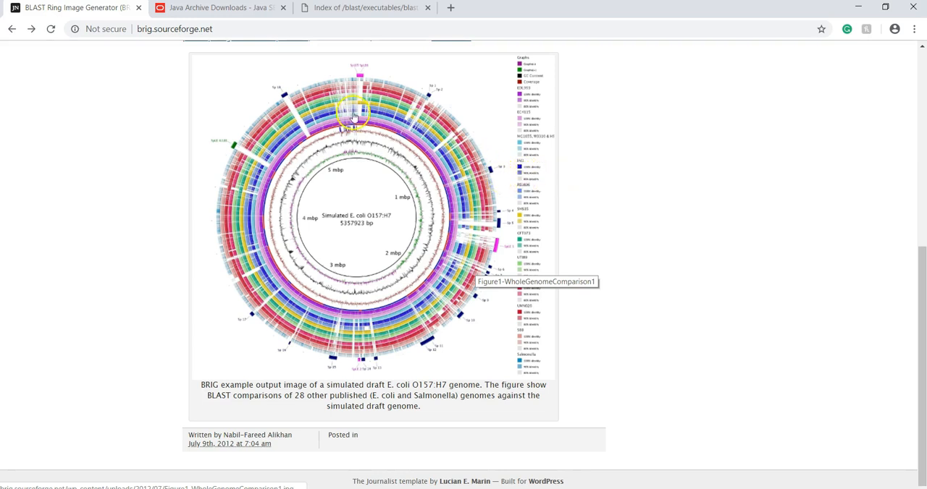
mouse_move(706, 261)
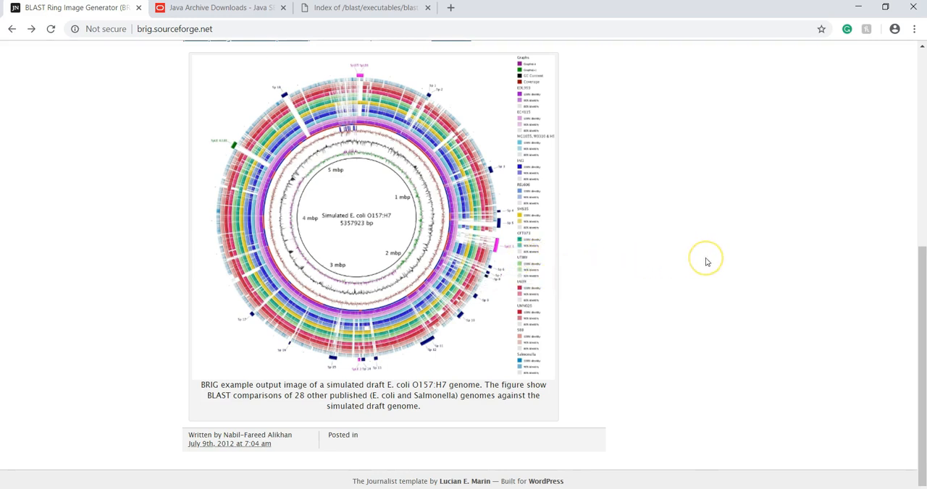
mouse_move(707, 261)
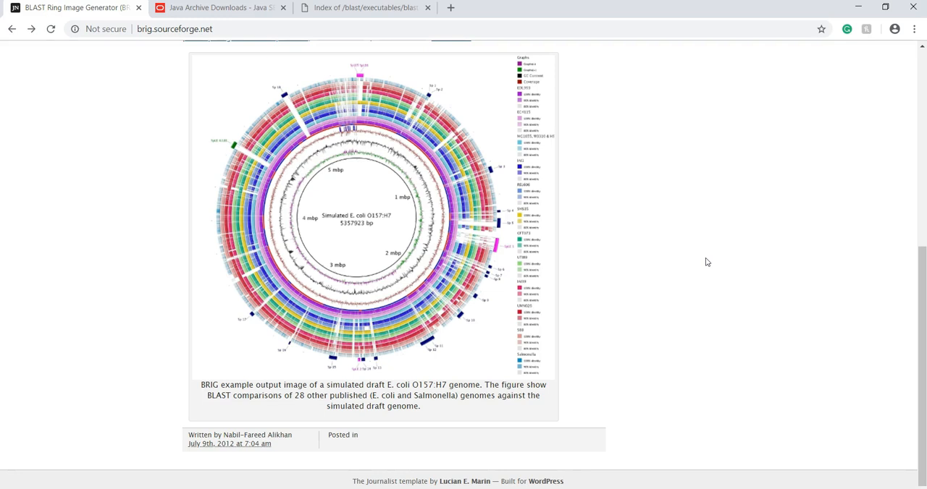
scroll("up", 3)
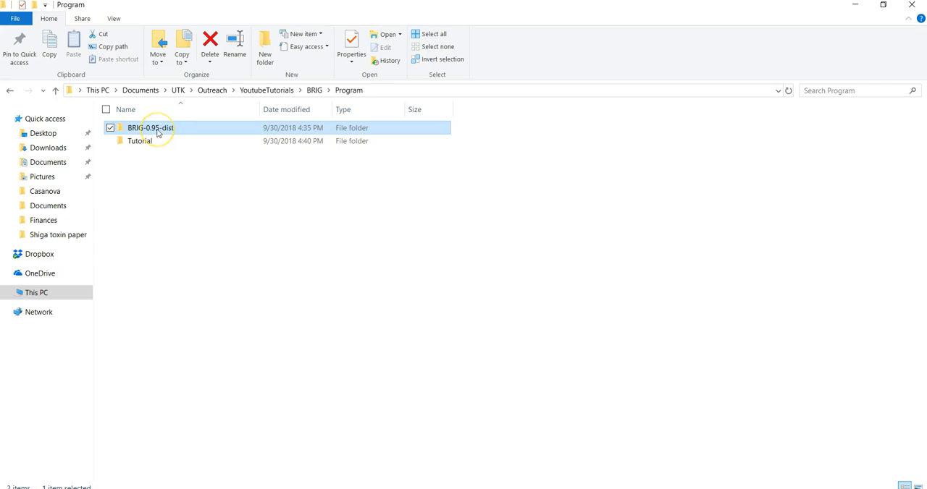
mouse_move(150, 127)
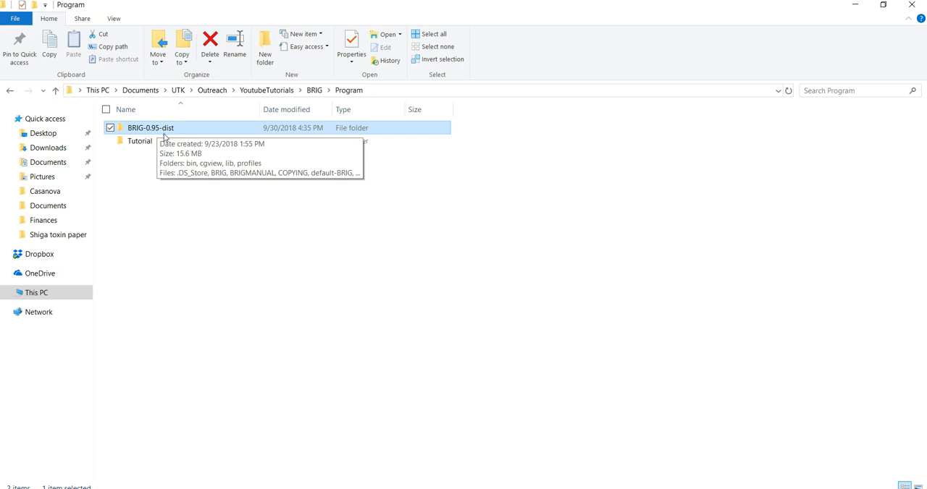
mouse_move(160, 263)
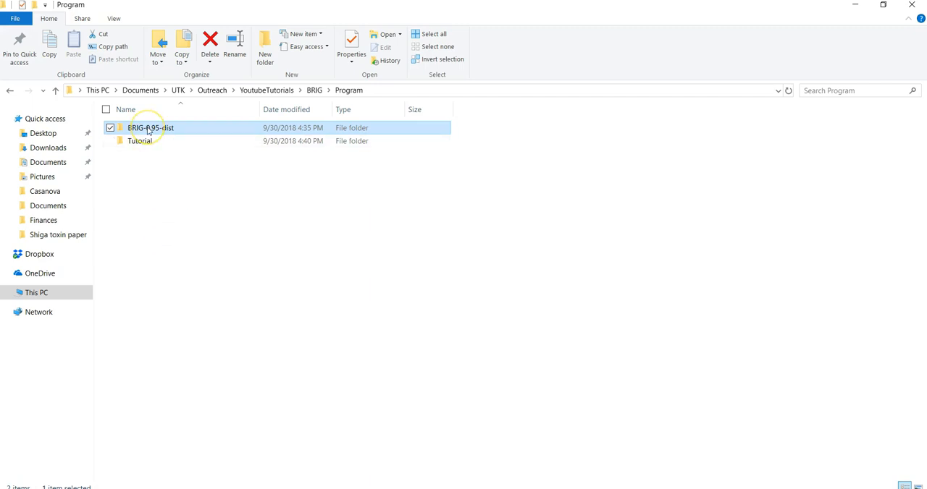
Launch the BRIG executable jar from BRIG-0.95-dist and switch to the Java archive downloads page.
double_click(151, 128)
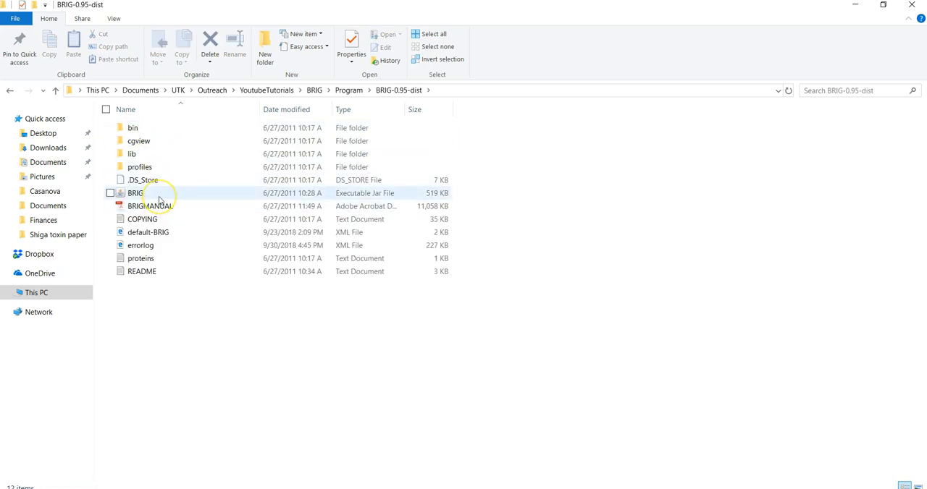
mouse_move(144, 193)
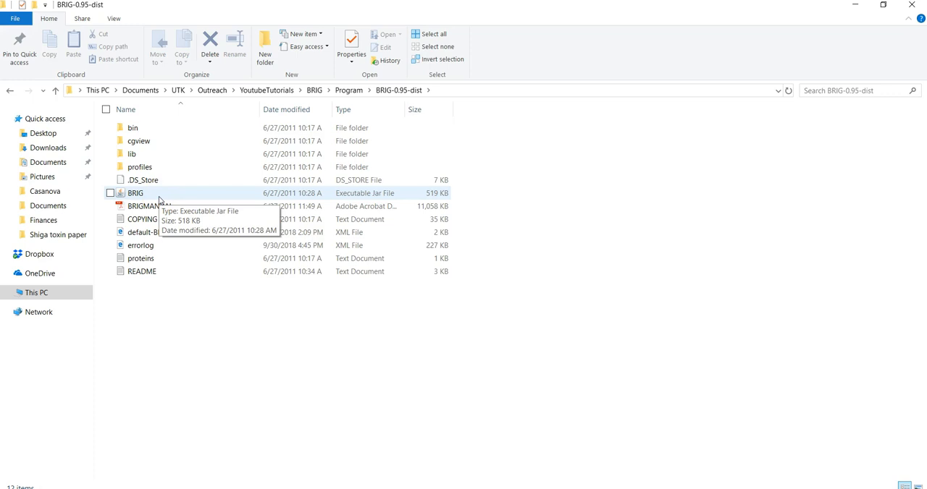
double_click(135, 193)
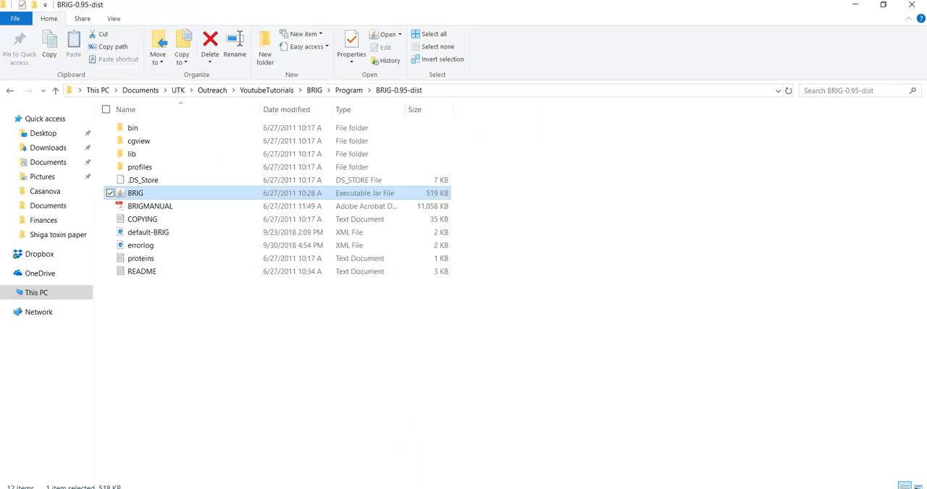
left_click(217, 7)
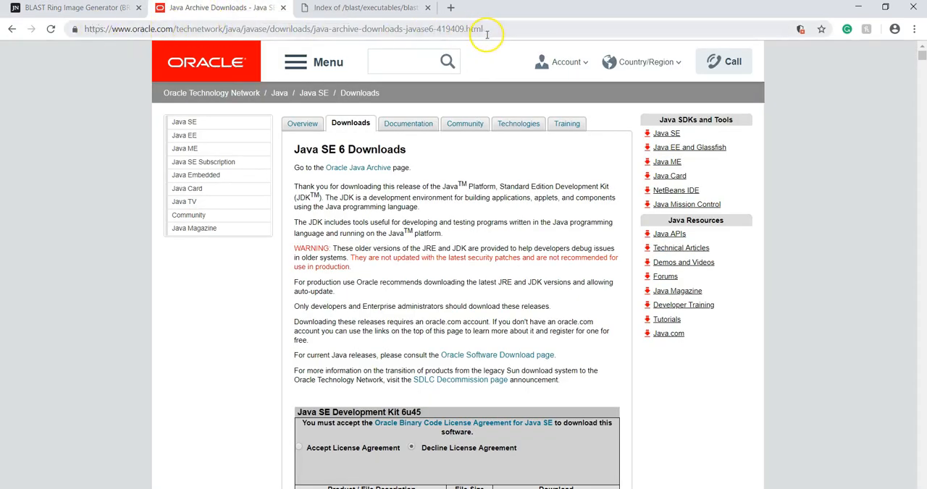
Review the Java SE Runtime Environment 6u45 download table, then move on to the BLAST executables listing.
scroll("down", 3)
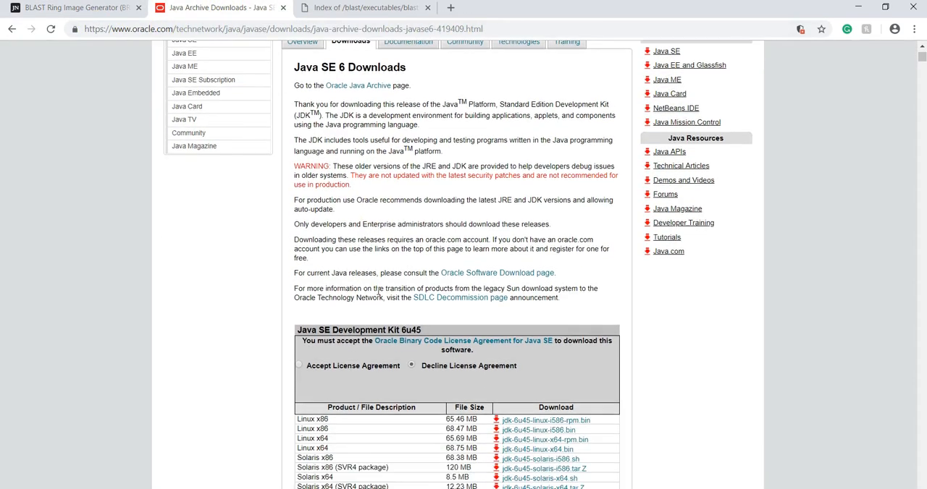
scroll("down", 3)
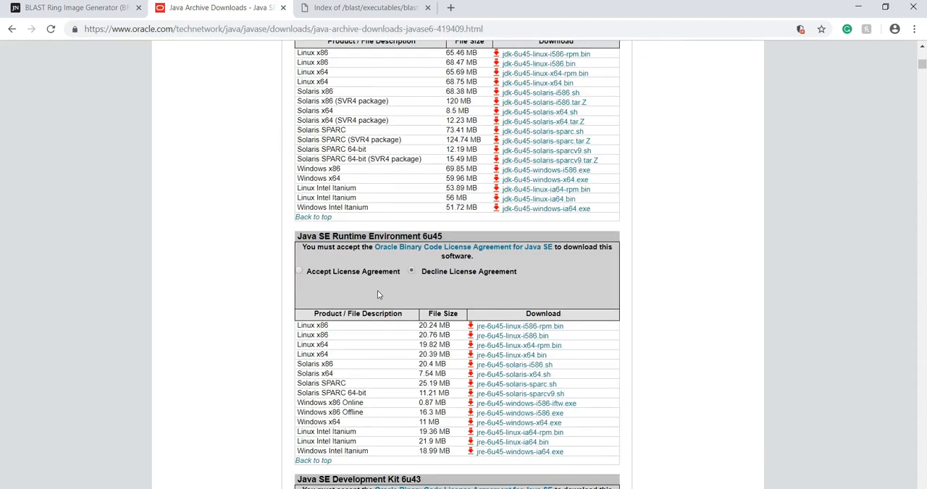
scroll("down", 3)
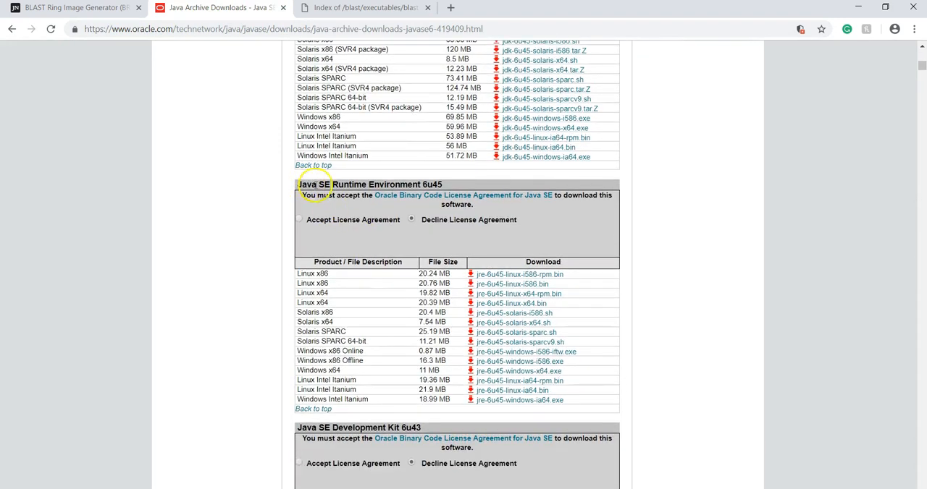
mouse_move(417, 184)
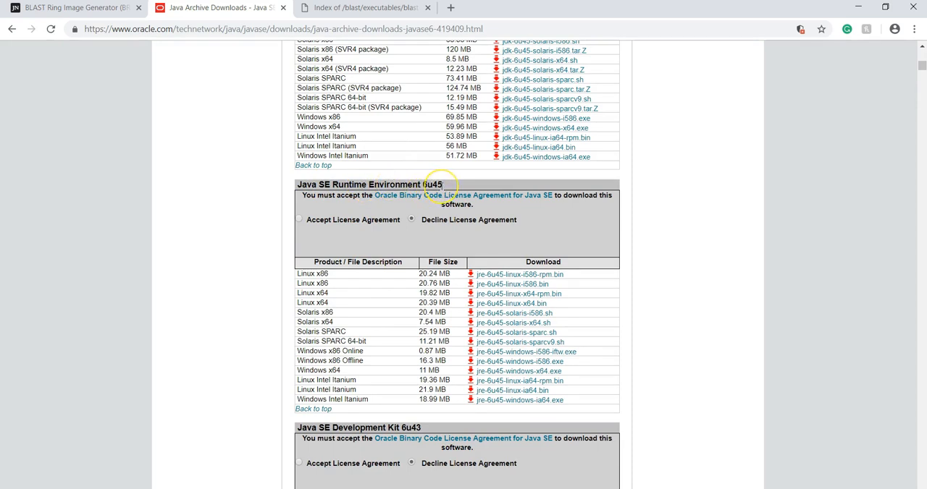
mouse_move(404, 227)
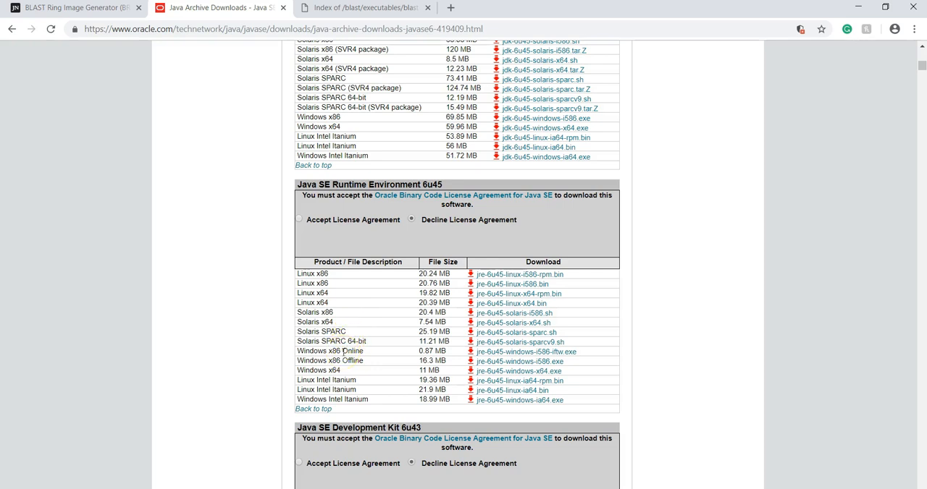
scroll("down", 3)
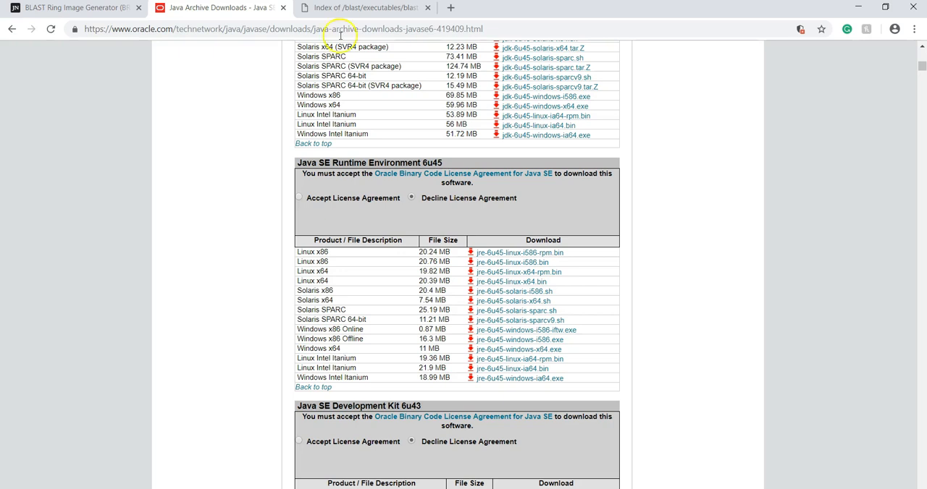
left_click(365, 8)
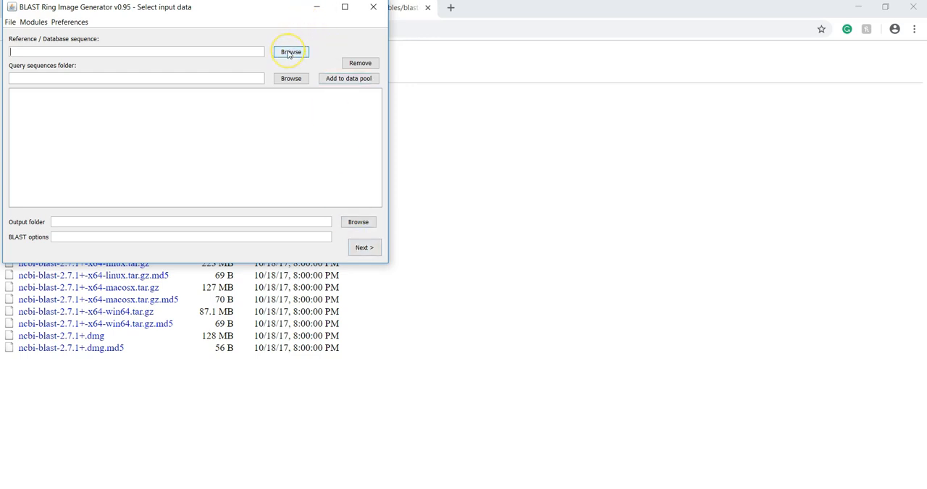
Browse for the reference sequence, navigating from the Desktop BRIG folder into Program.
left_click(291, 52)
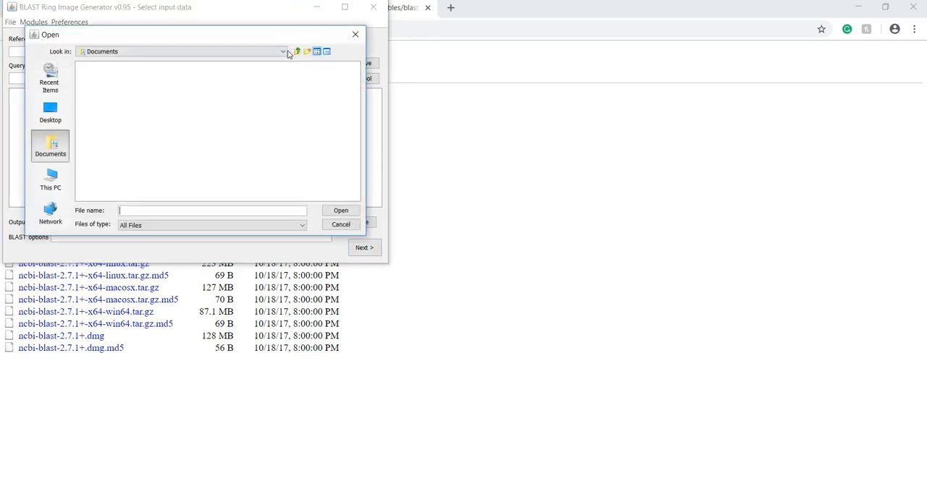
left_click(50, 109)
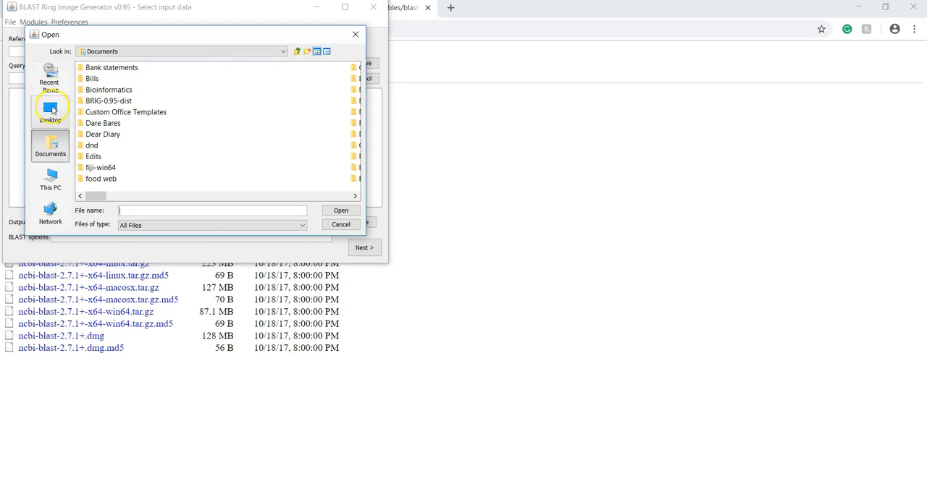
left_click(50, 110)
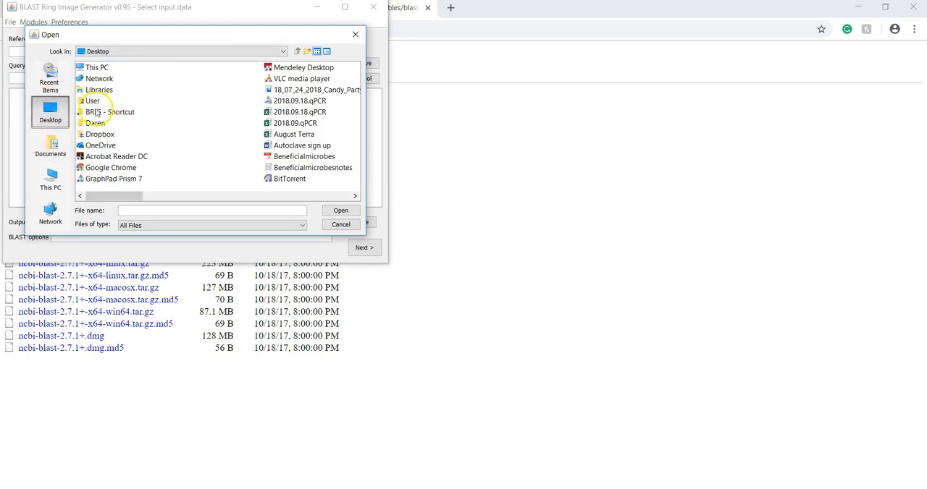
double_click(112, 112)
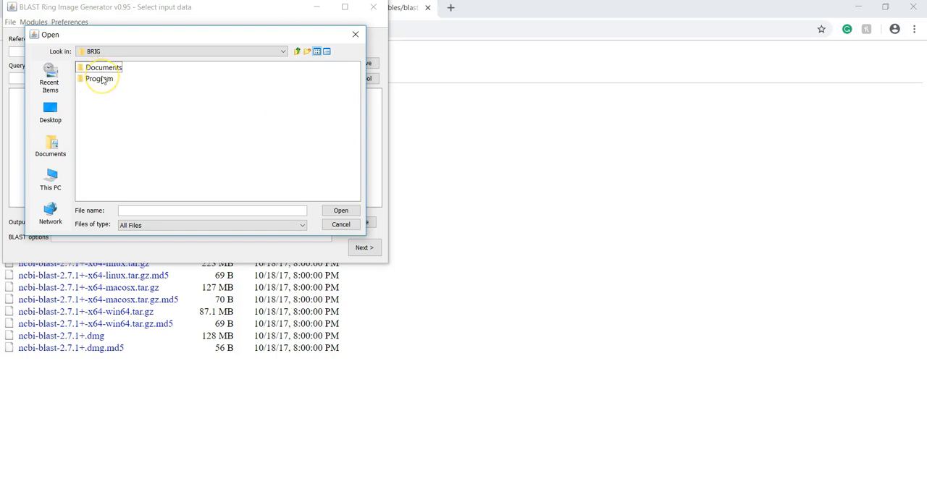
left_click(99, 78)
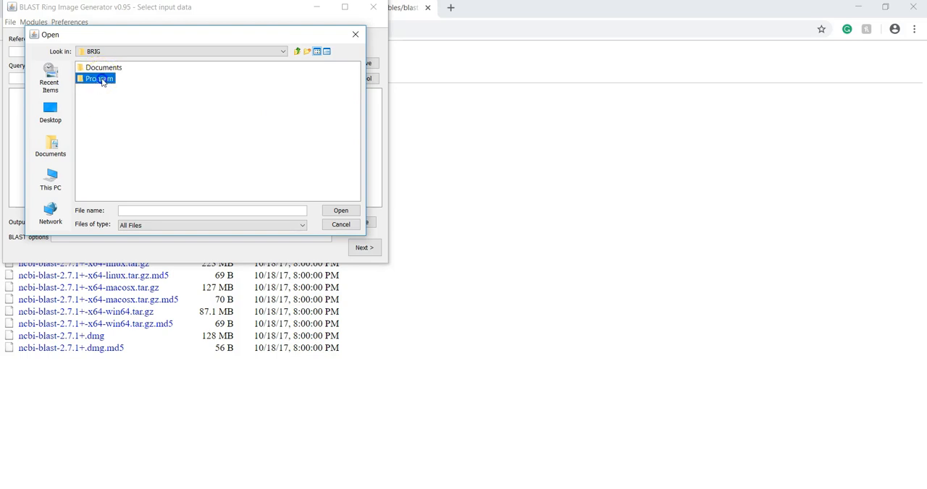
left_click(99, 79)
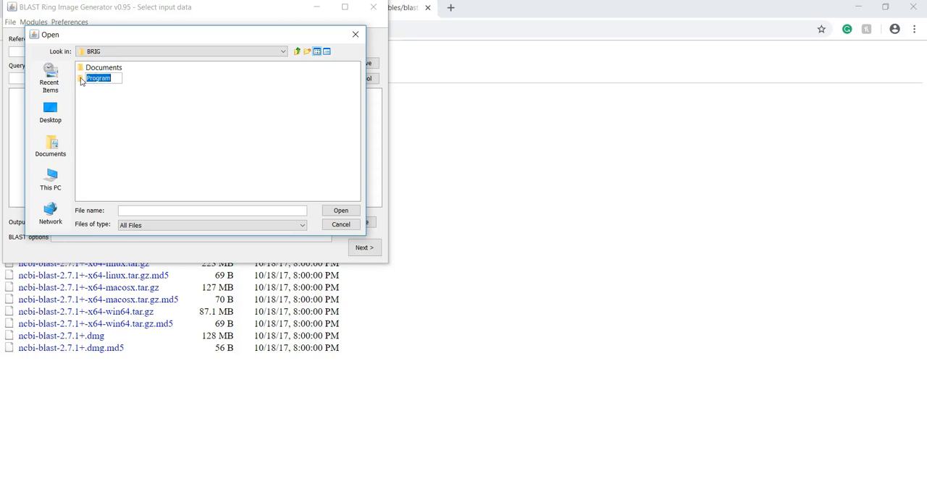
Select XBFFL.2.gbk from Program > Tutorial > Genomes as the reference genome.
double_click(98, 78)
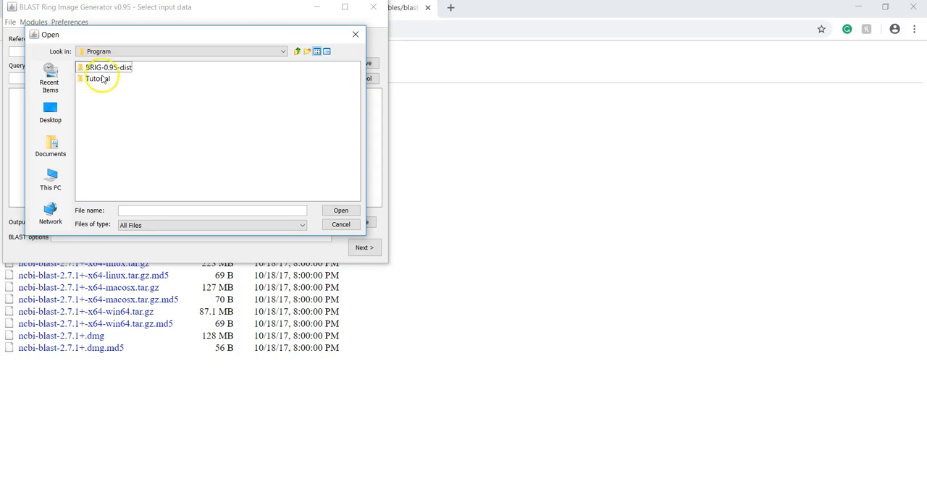
double_click(100, 78)
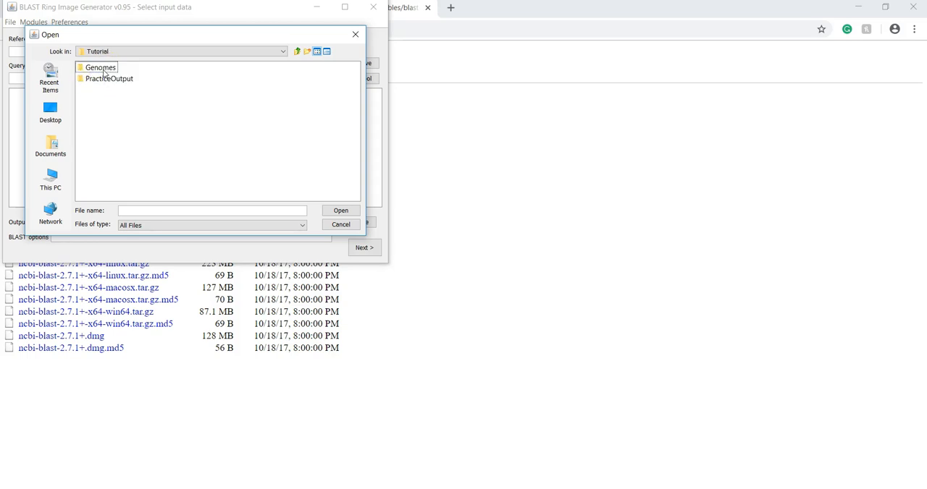
double_click(100, 67)
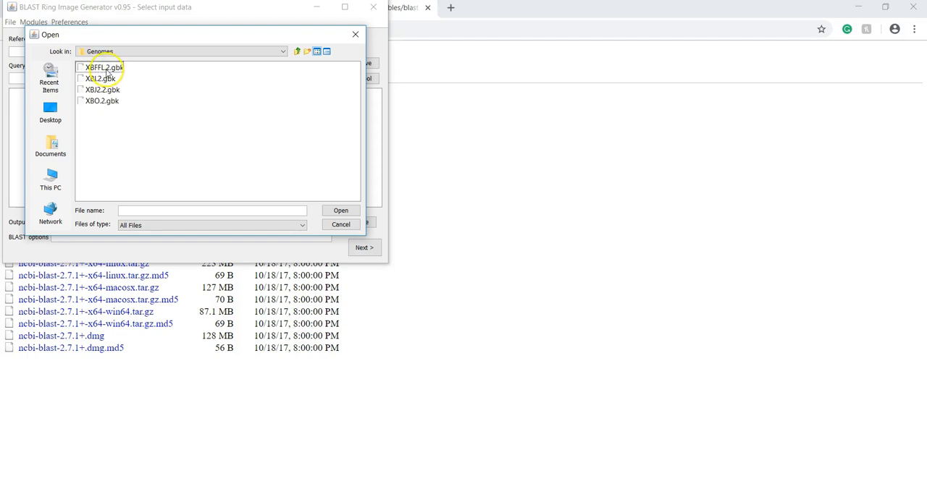
left_click(102, 66)
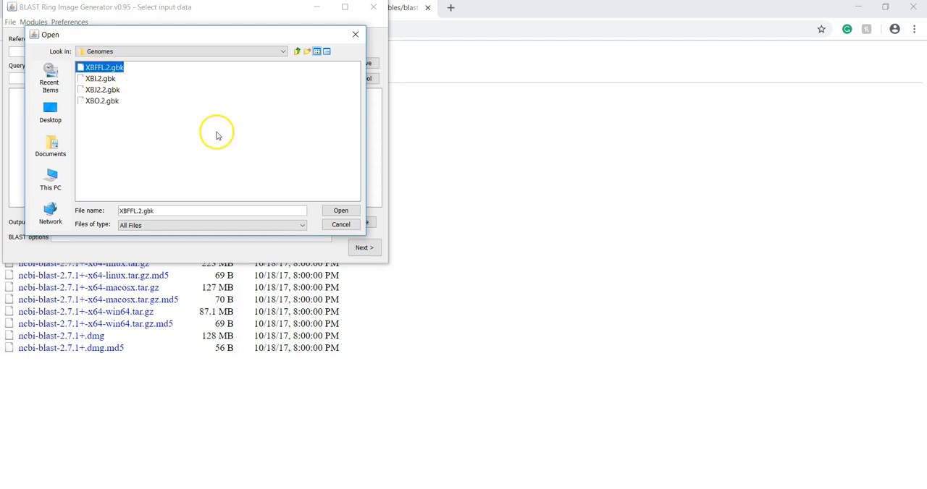
left_click(341, 210)
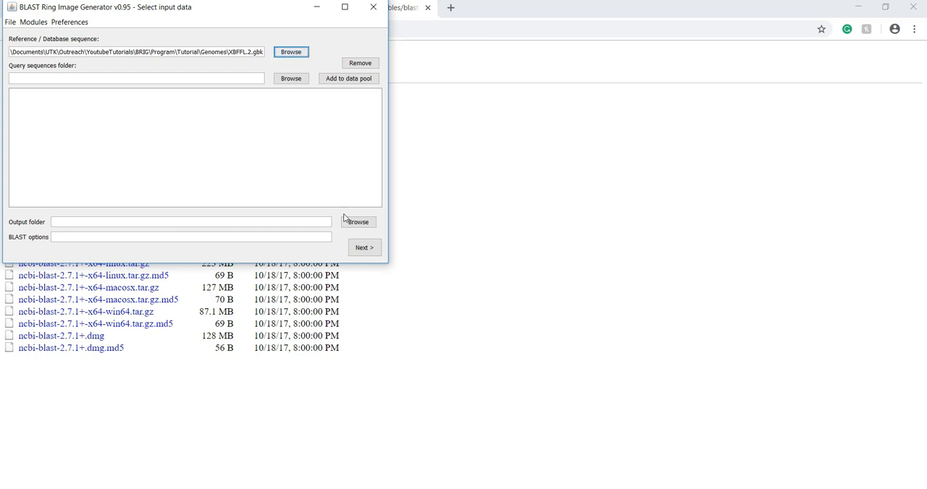
mouse_move(268, 188)
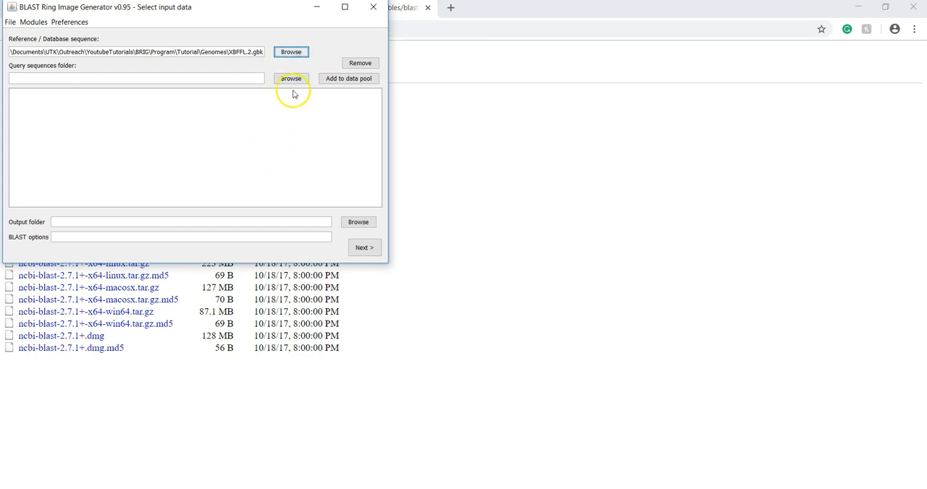
Choose BRIG > Program > Tutorial > Genomes as the query sequences folder.
left_click(291, 78)
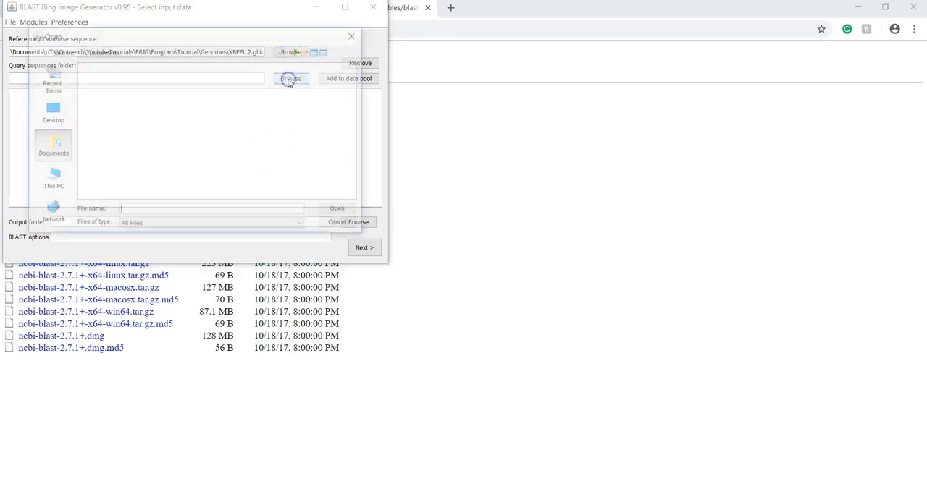
left_click(290, 78)
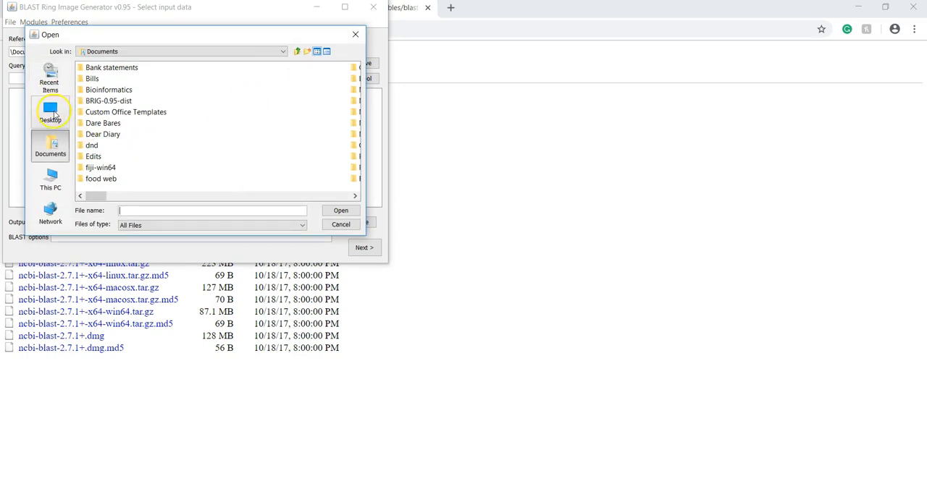
left_click(50, 112)
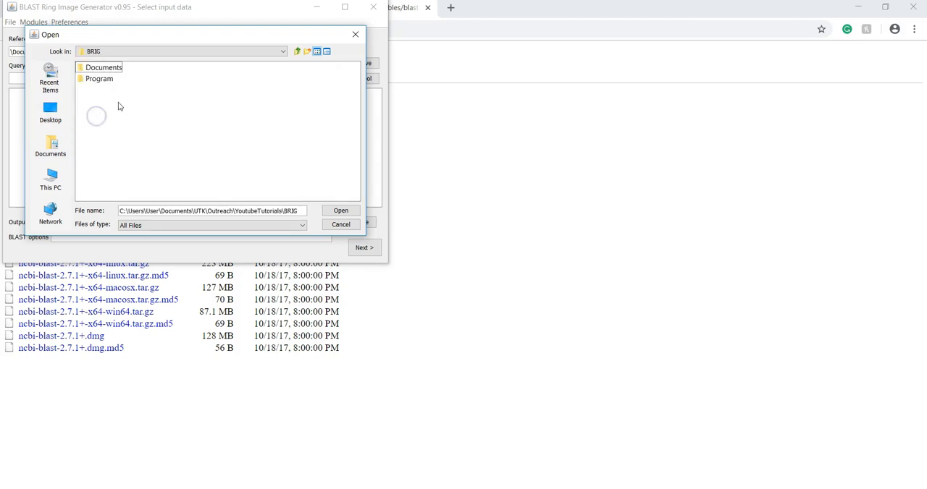
double_click(99, 78)
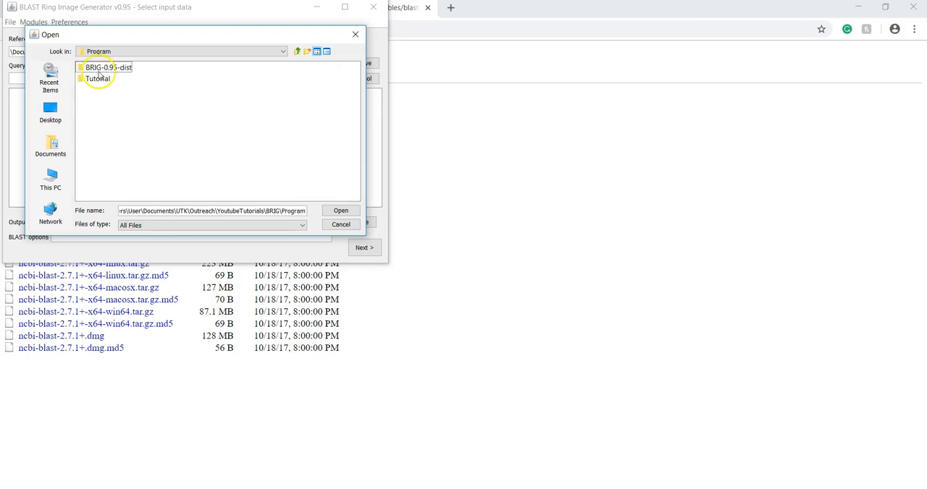
left_click(98, 78)
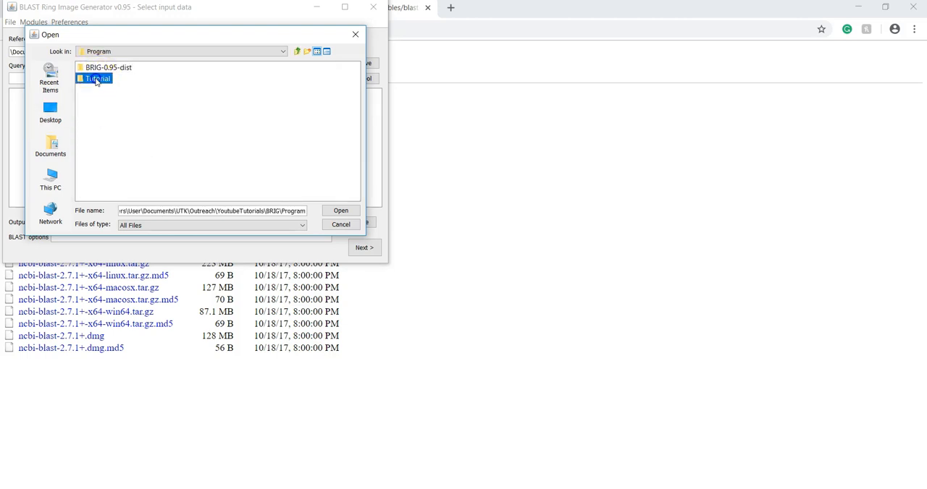
double_click(96, 78)
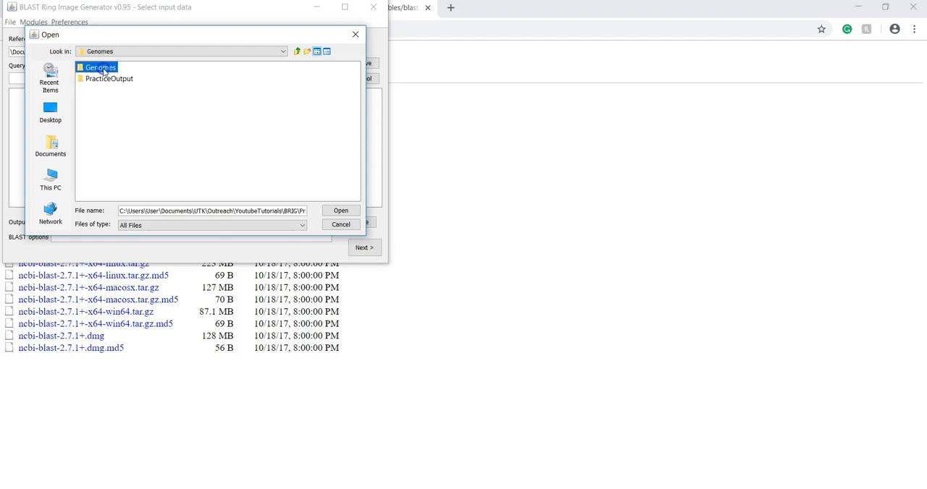
double_click(99, 67)
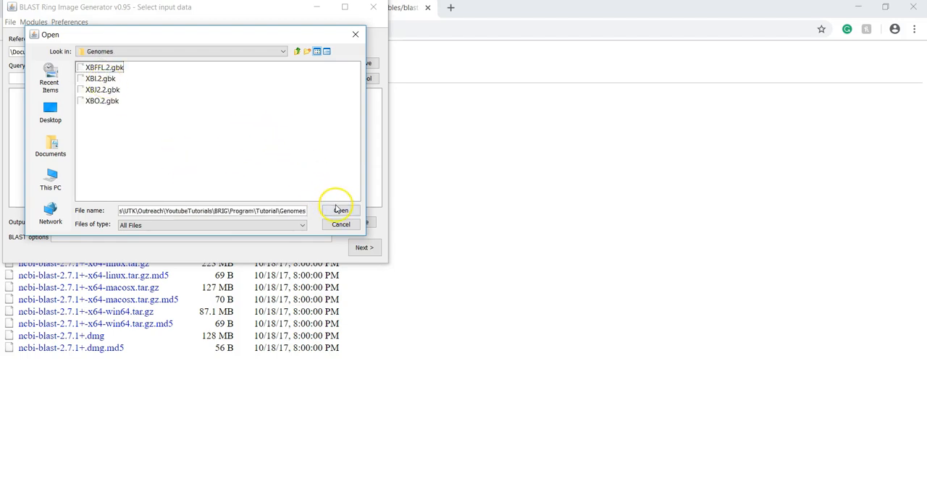
mouse_move(265, 152)
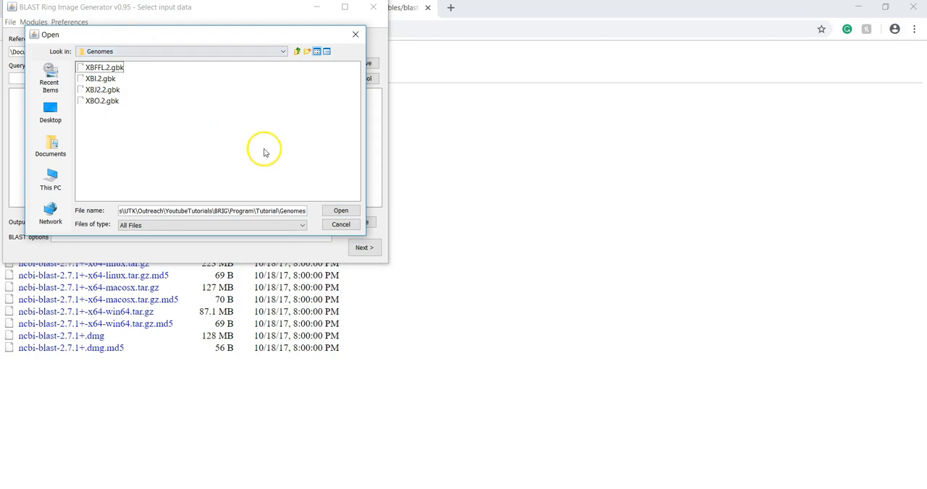
mouse_move(340, 210)
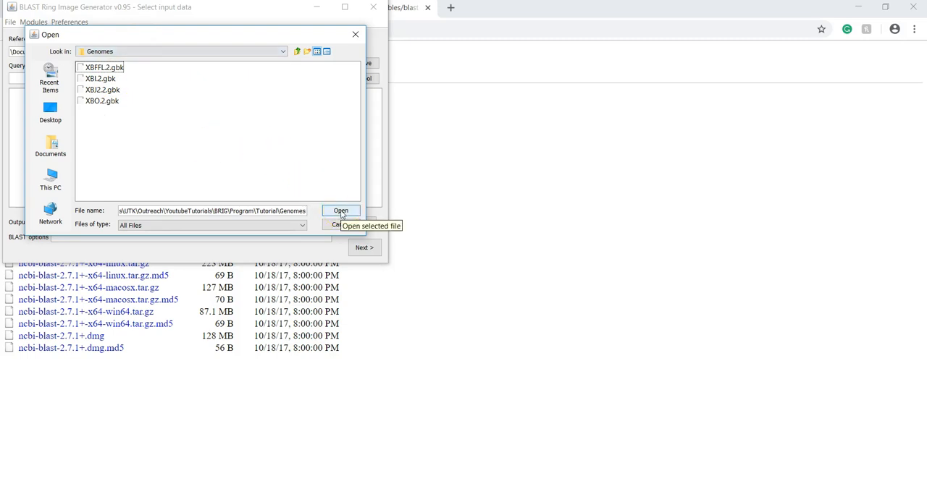
left_click(341, 211)
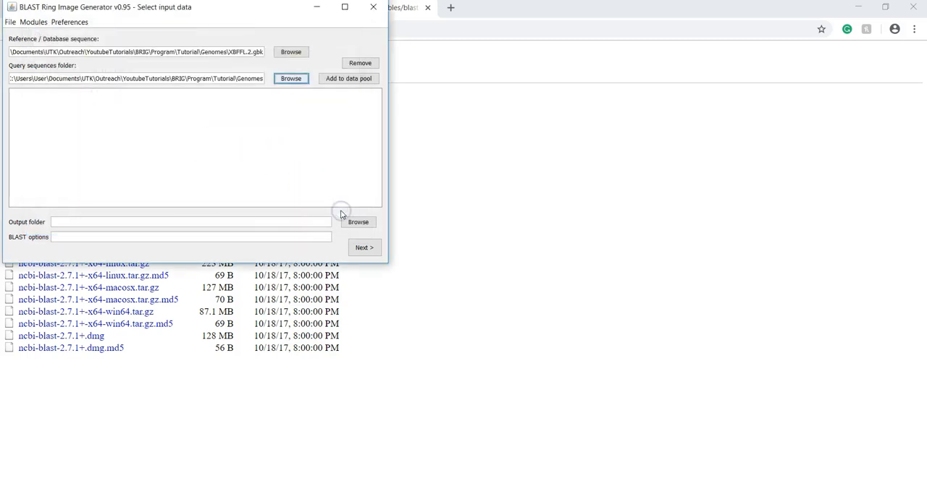
mouse_move(322, 103)
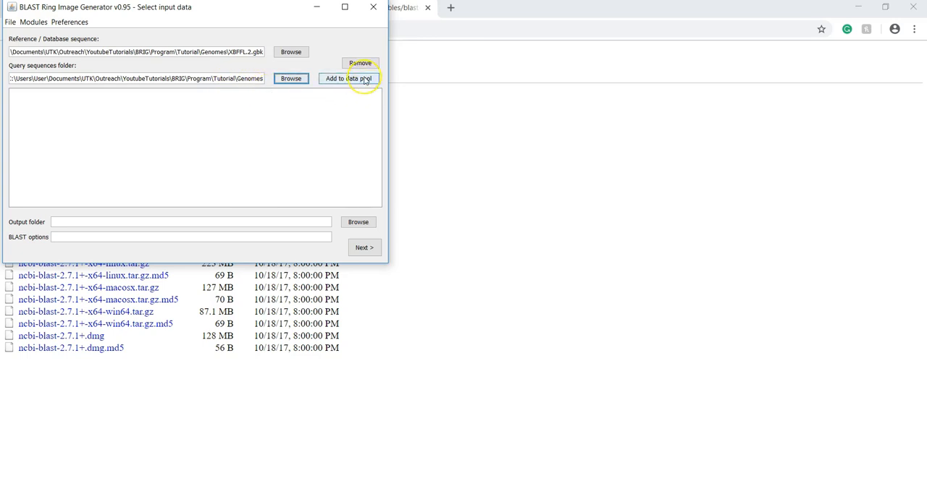
Add the Genomes folder and its four .gbk genomes to the data pool.
left_click(349, 78)
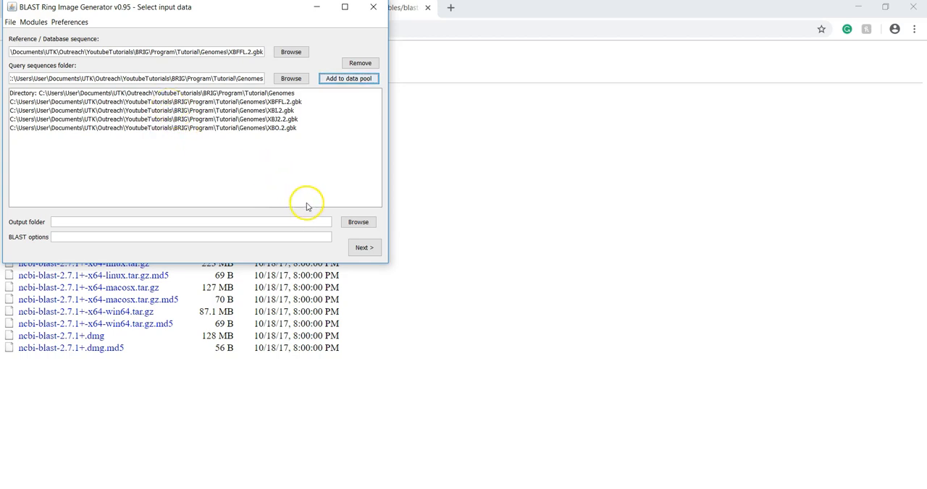
mouse_move(267, 223)
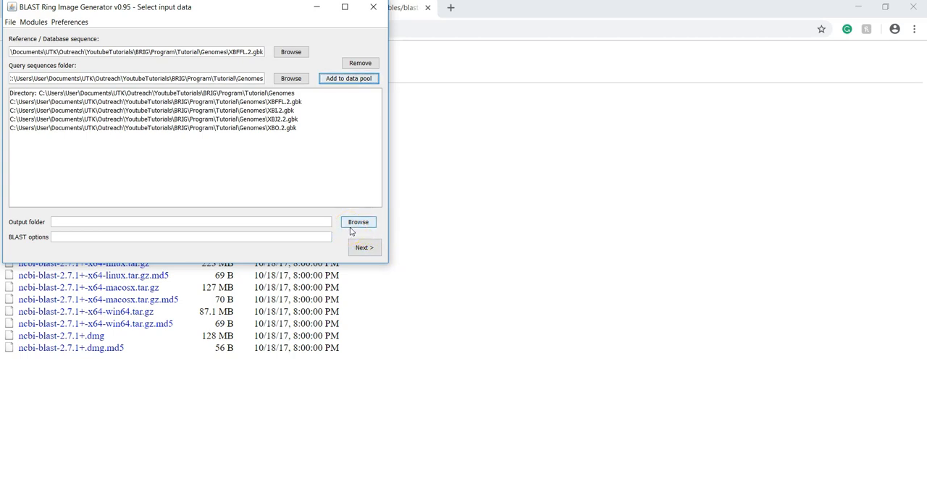
Choose Program > Tutorial > PracticeOutput as the output folder.
left_click(358, 222)
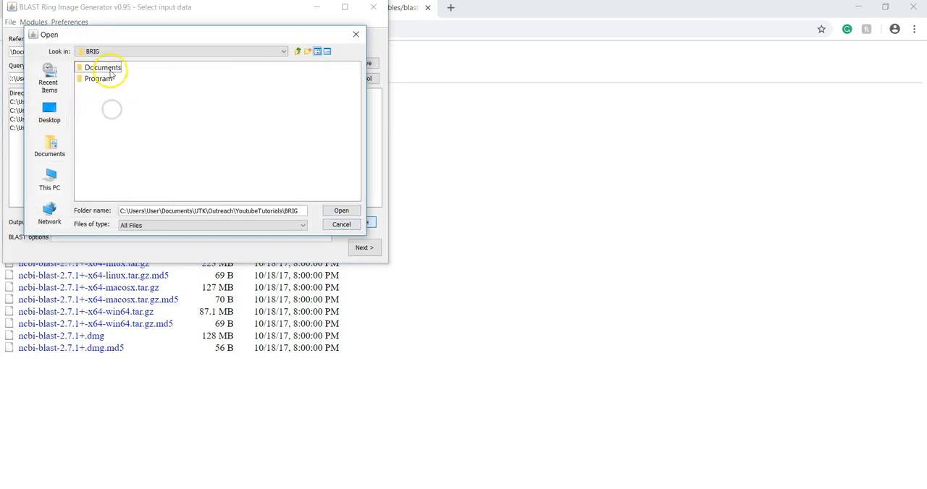
left_click(99, 79)
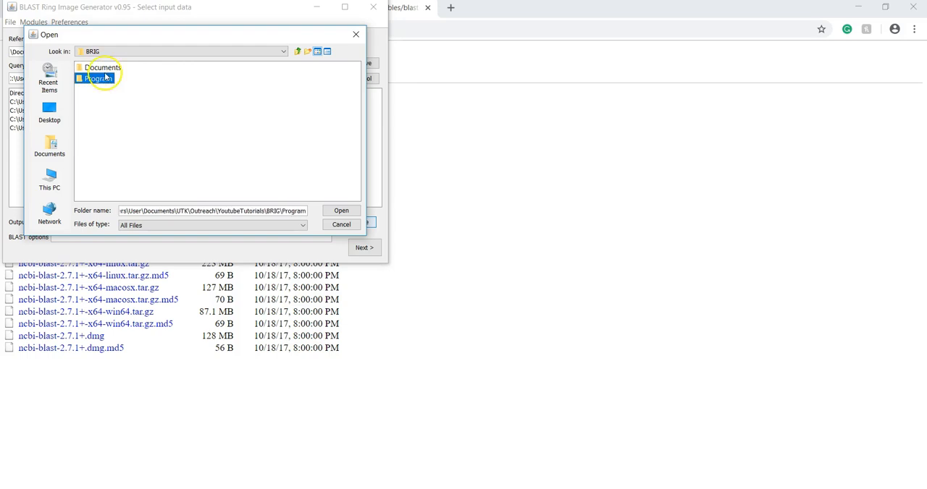
double_click(98, 78)
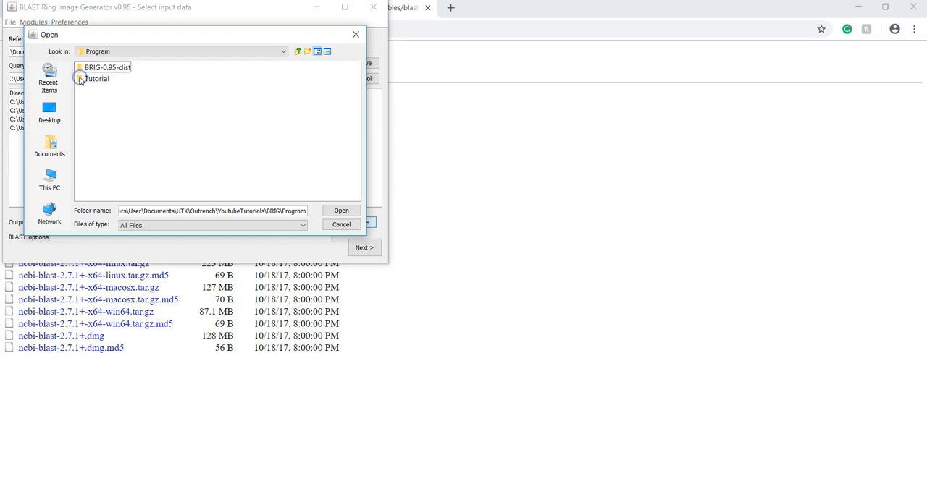
double_click(97, 78)
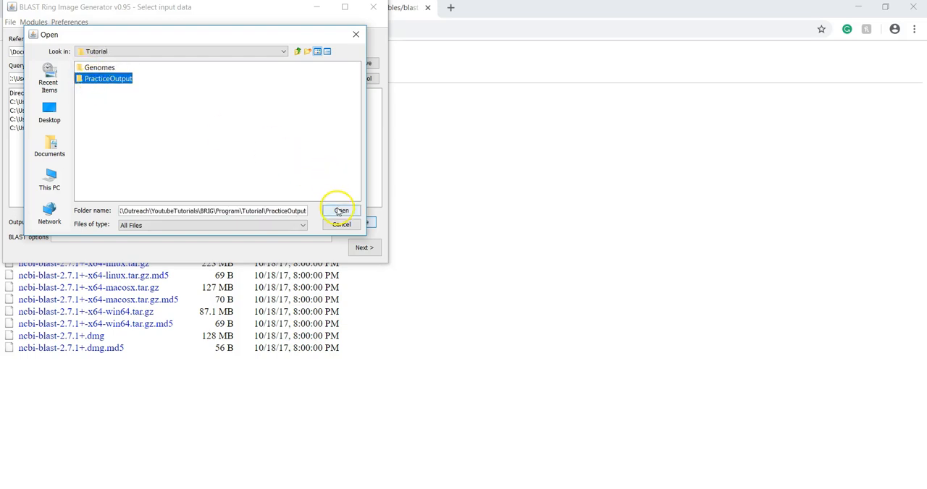
left_click(340, 211)
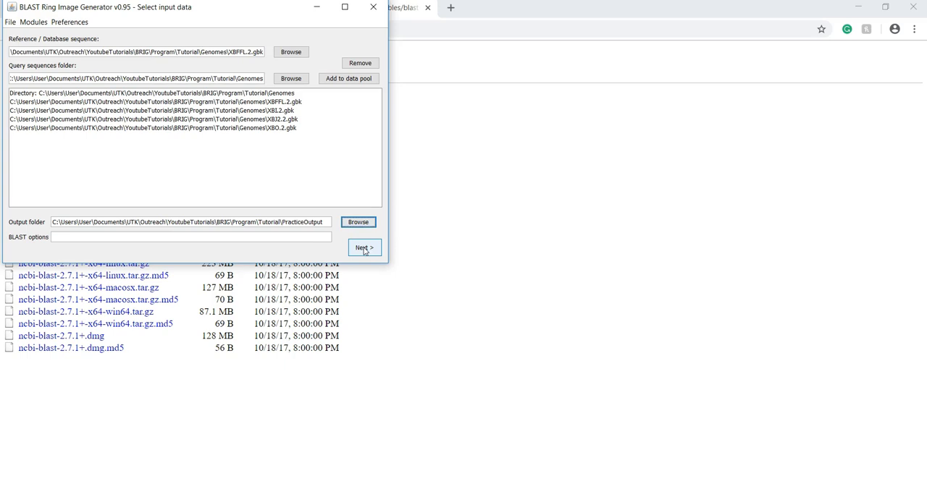
Move to the Customize rings screen, add rings up to four and remove the surplus fifth ring.
left_click(364, 247)
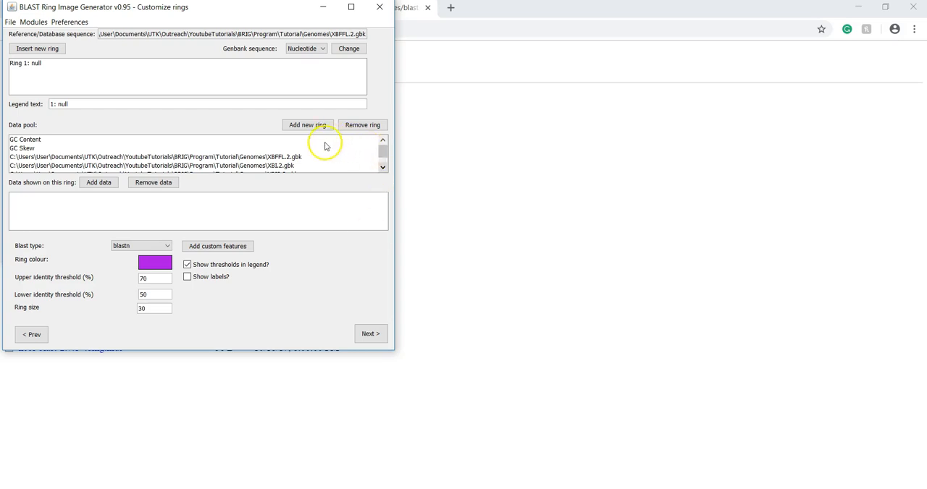
mouse_move(299, 186)
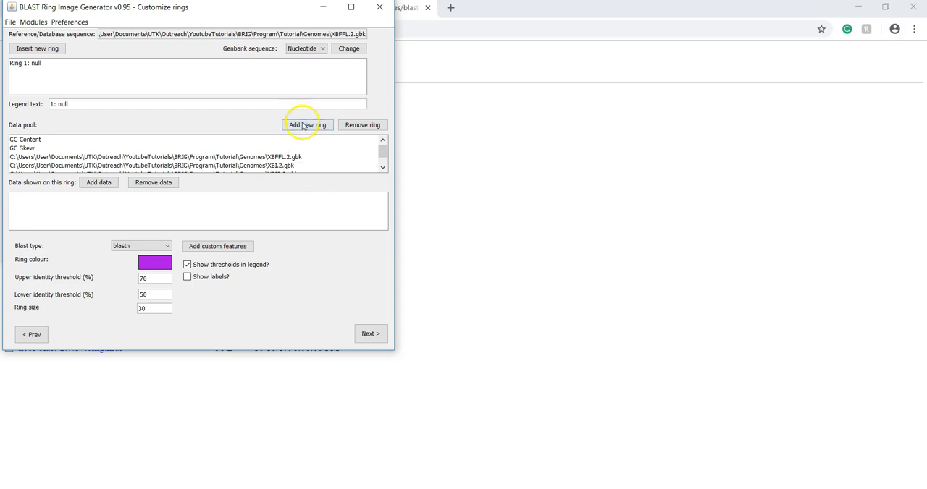
left_click(307, 124)
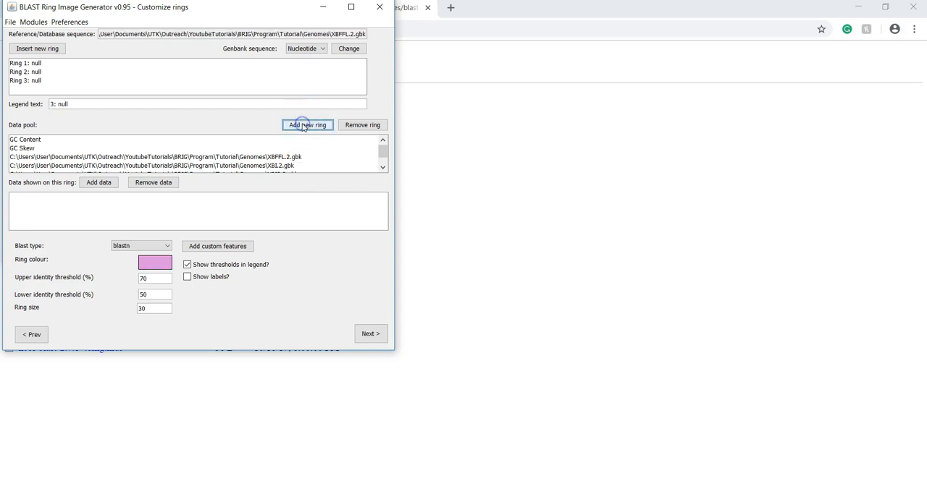
left_click(307, 124)
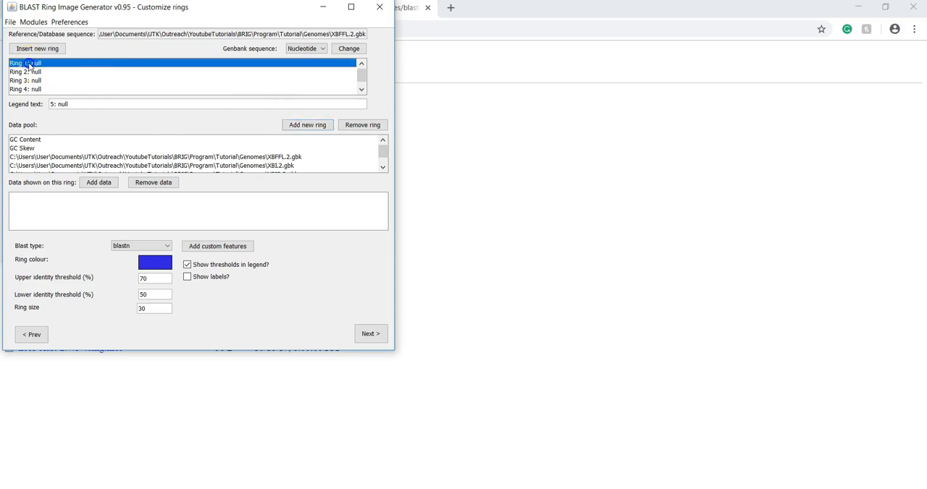
left_click(26, 63)
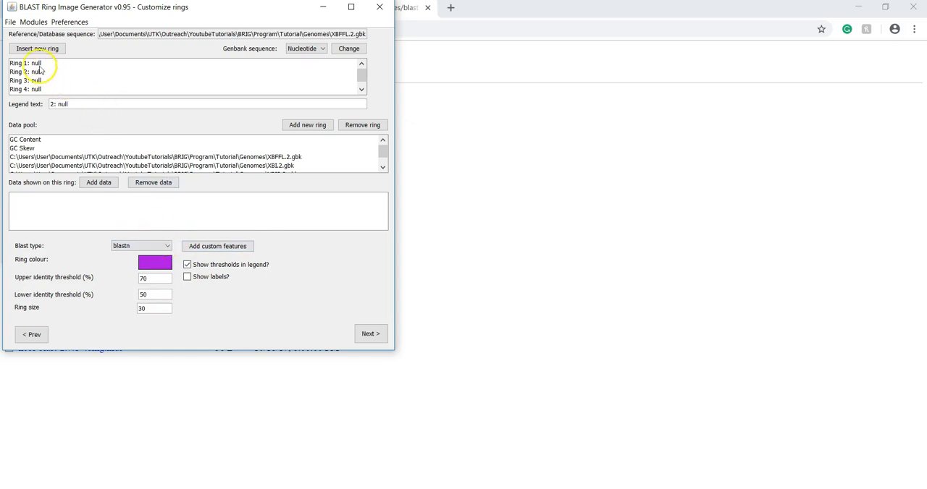
left_click(32, 71)
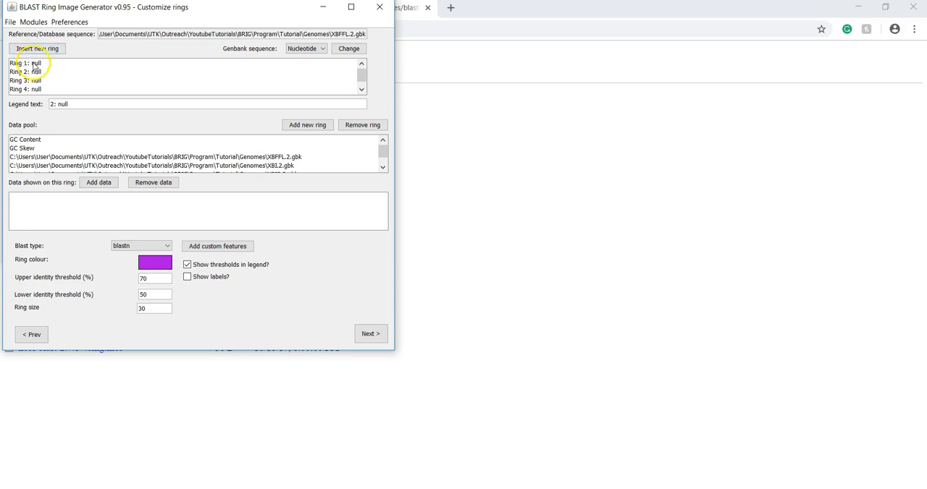
left_click(362, 125)
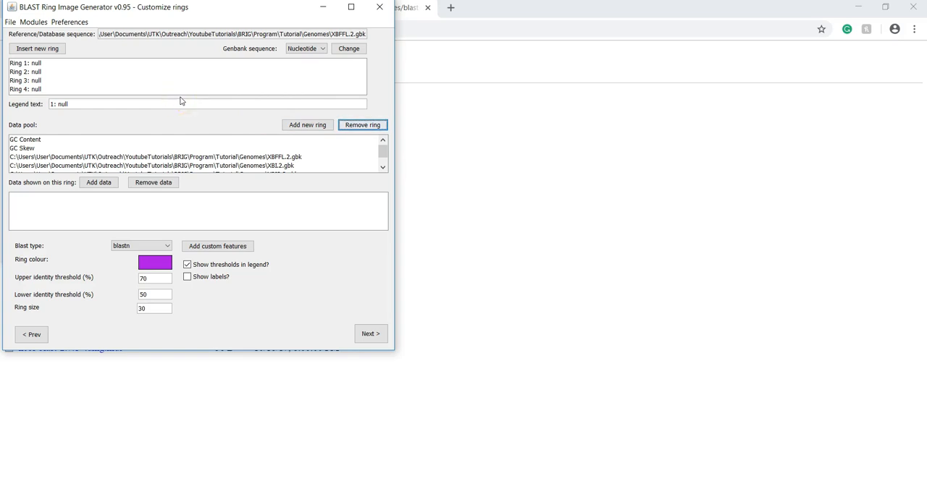
mouse_move(137, 78)
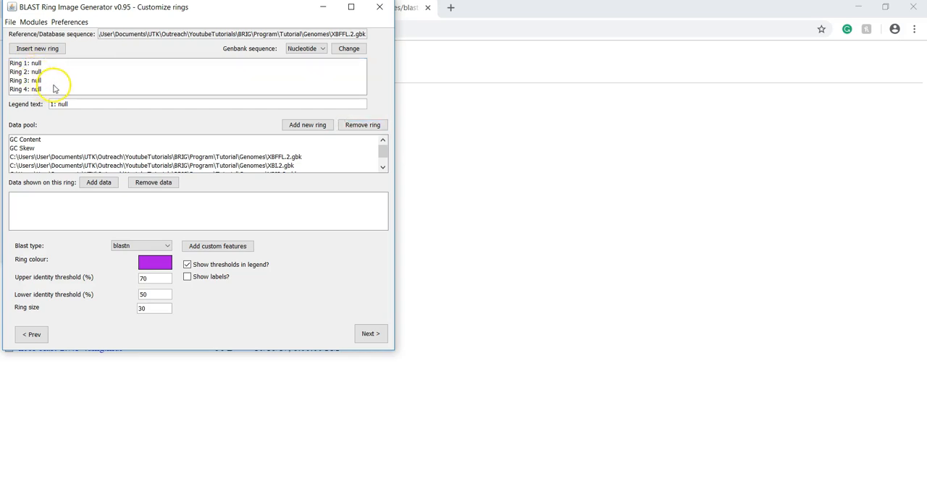
mouse_move(98, 89)
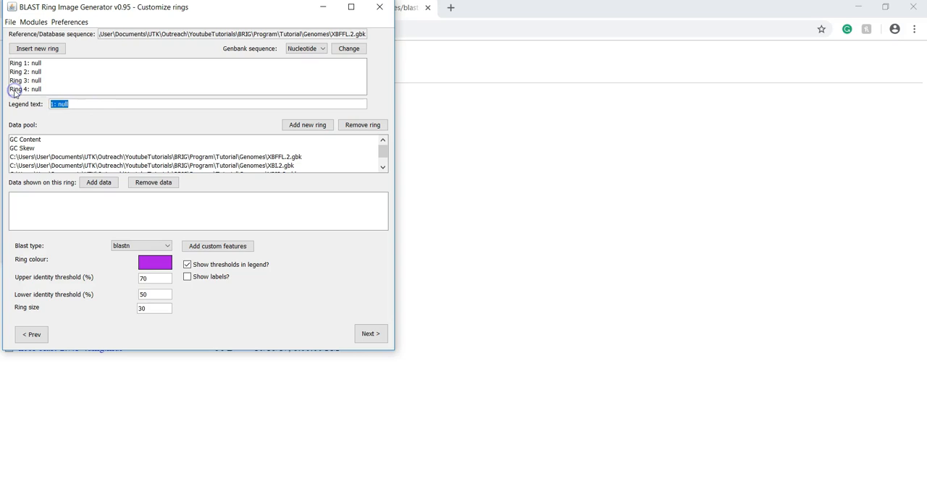
Label Ring 1 Xb-Sf-FL and assign XBFFL.2.gbk from the data pool as its data.
type("Xb-Sf-")
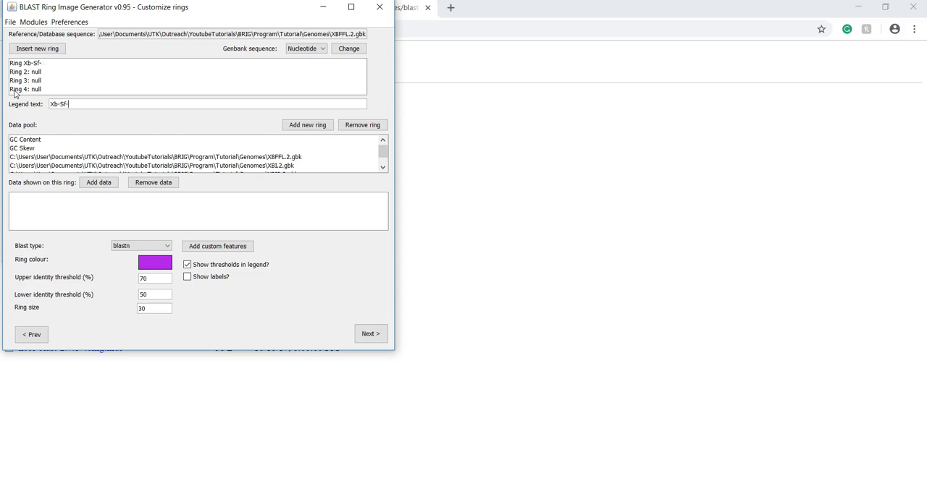
type("FL")
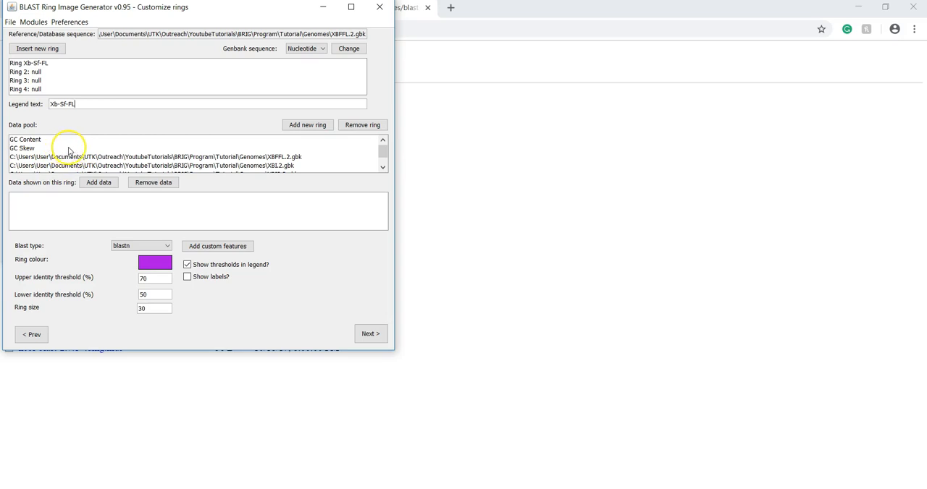
left_click(156, 157)
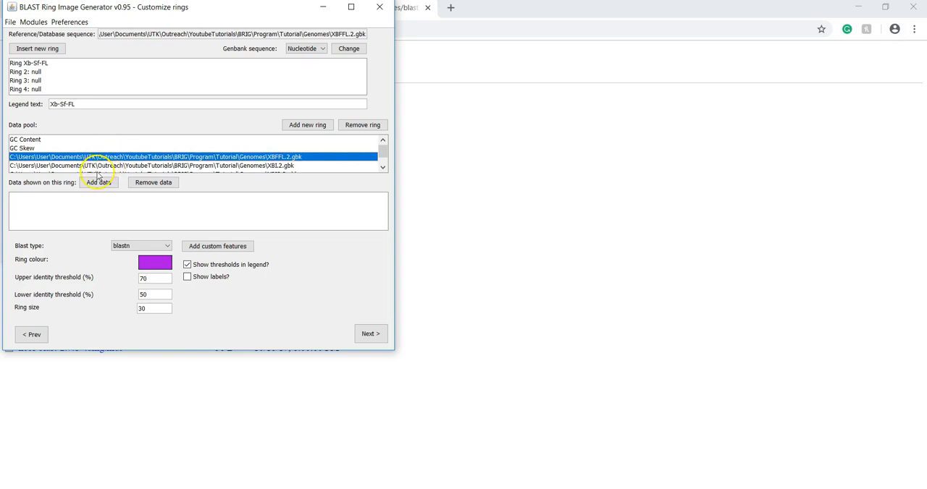
left_click(99, 181)
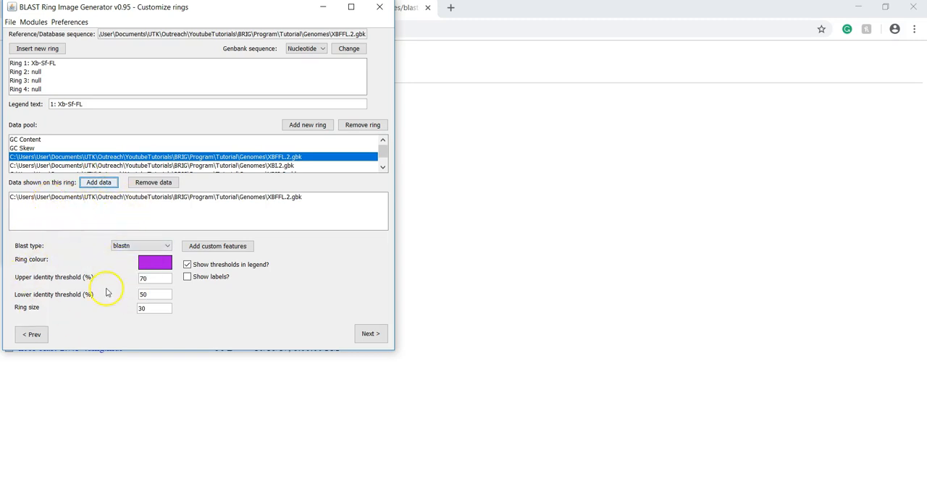
mouse_move(102, 311)
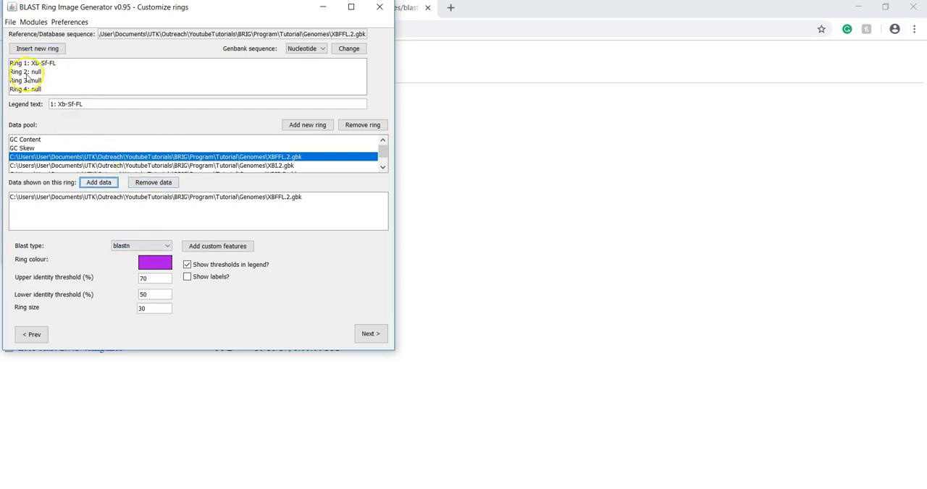
Label Ring 2 Xb-Si and assign the XBI2 genome to it.
left_click(26, 72)
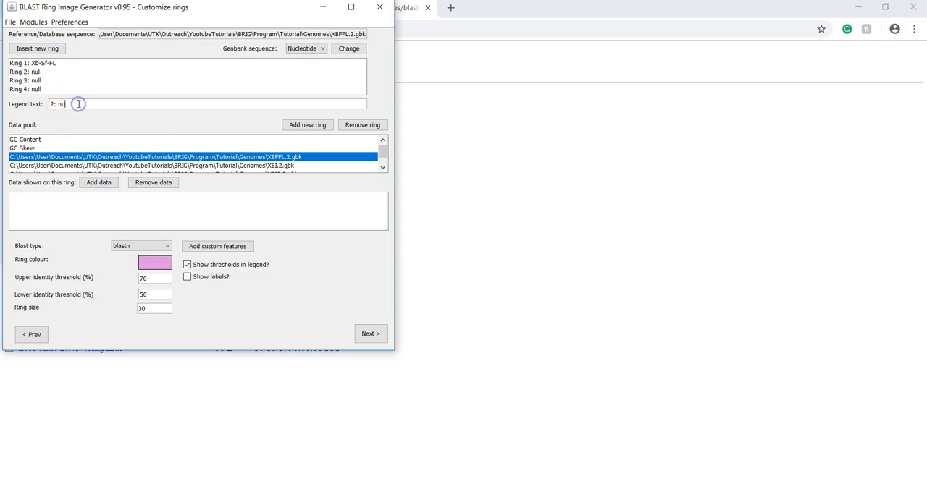
type("Xb-Si")
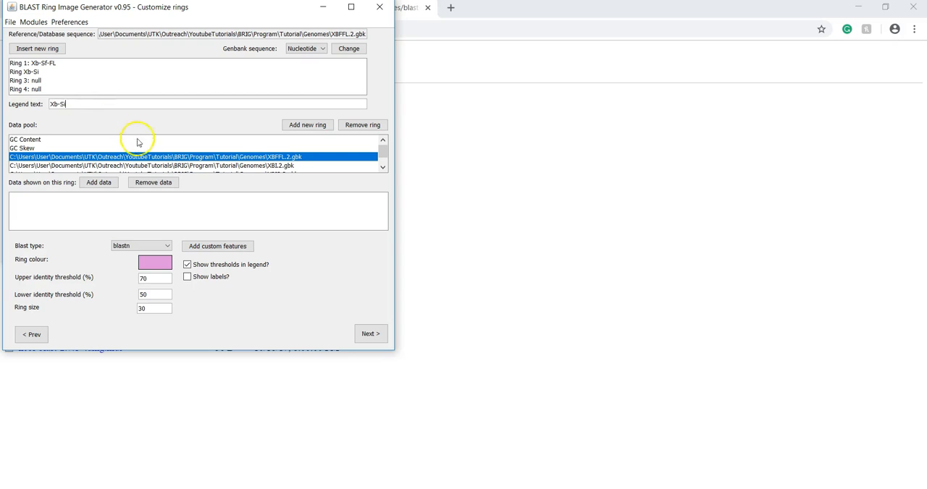
left_click(144, 166)
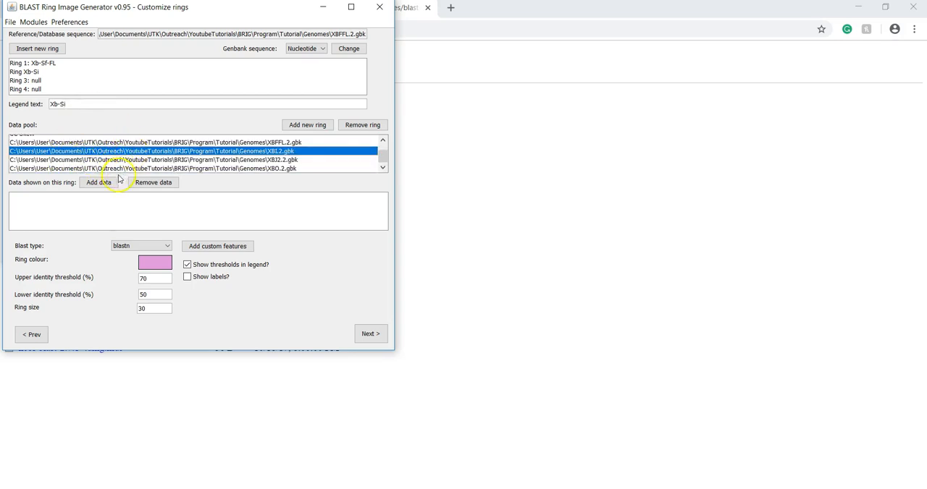
left_click(99, 182)
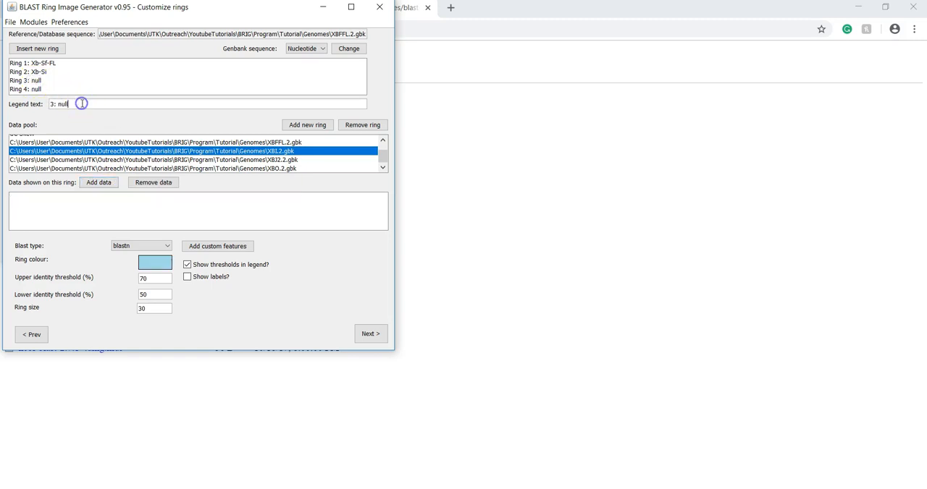
Label Rings 3 and 4 Xb-Sj and Xb-So, assigning XBJ2 and XBO.2.gbk respectively.
type("Xb-Sj")
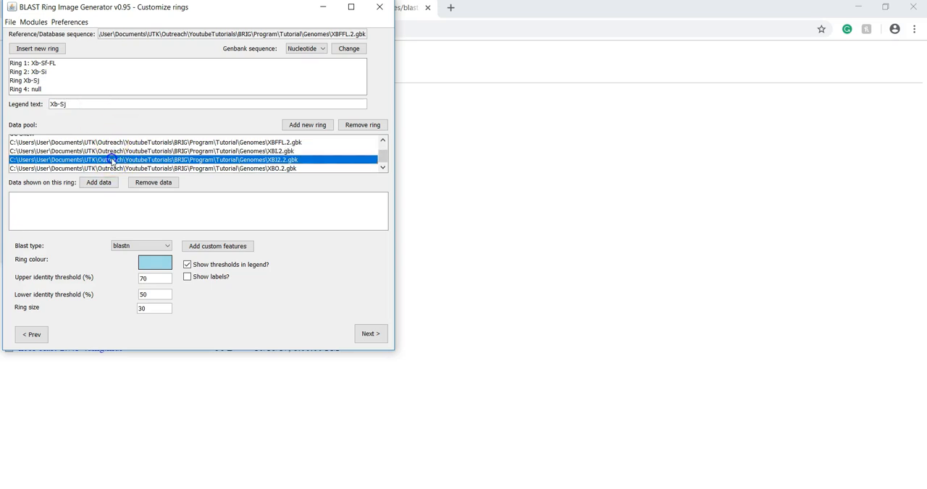
left_click(98, 182)
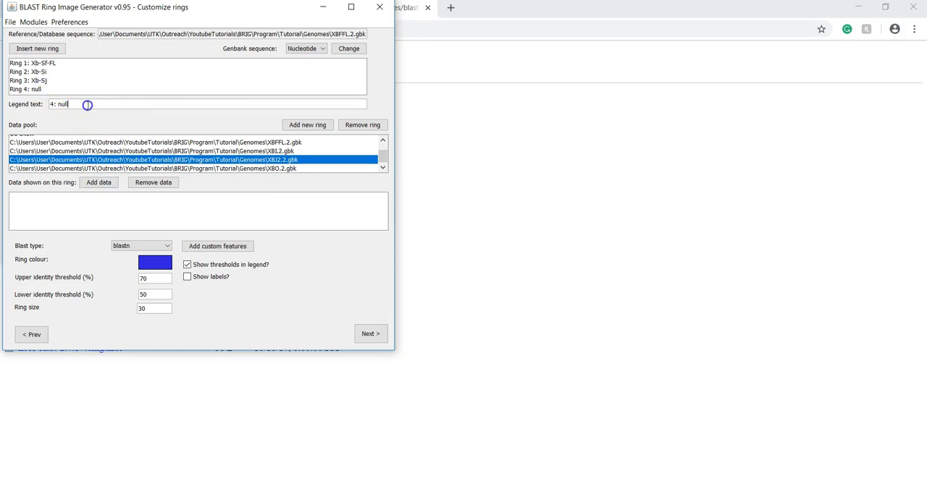
type("X")
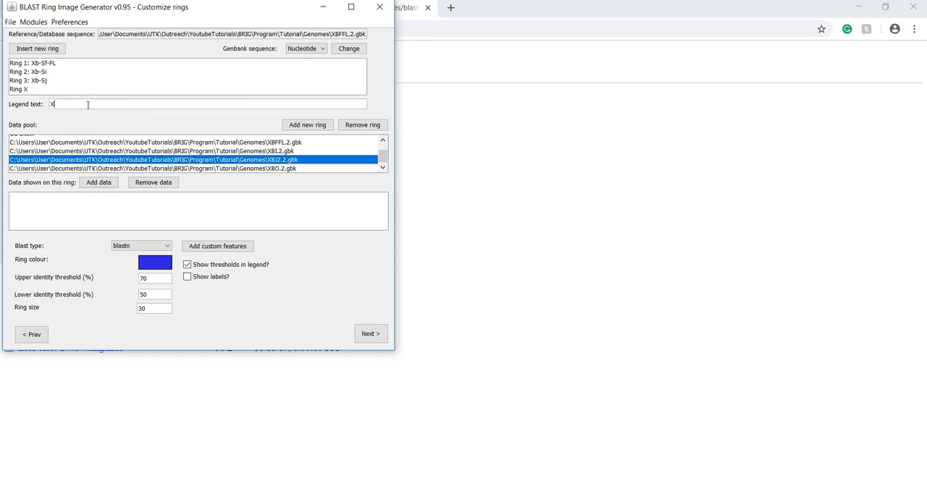
type("Xb-So")
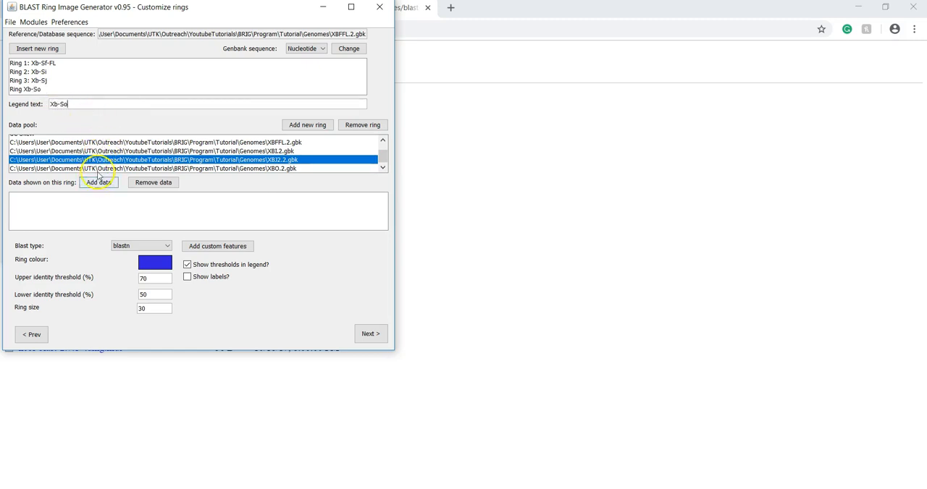
left_click(97, 182)
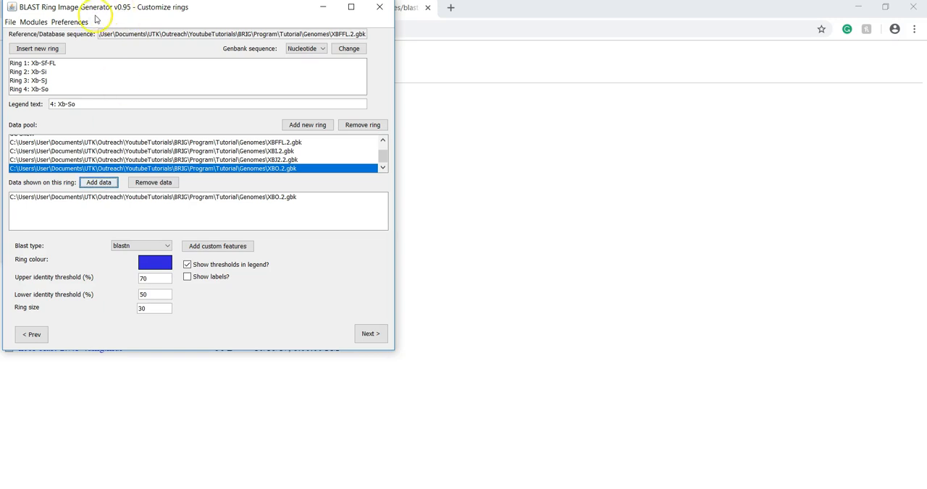
left_click(70, 22)
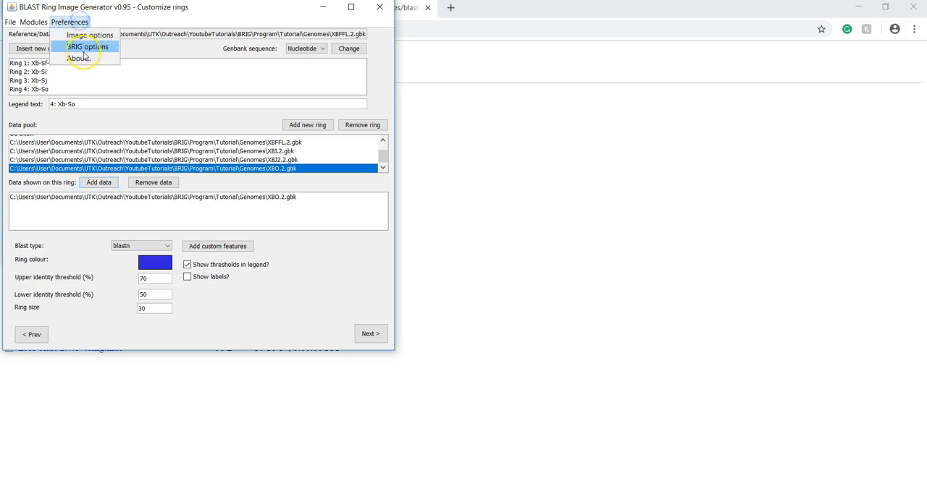
mouse_move(87, 47)
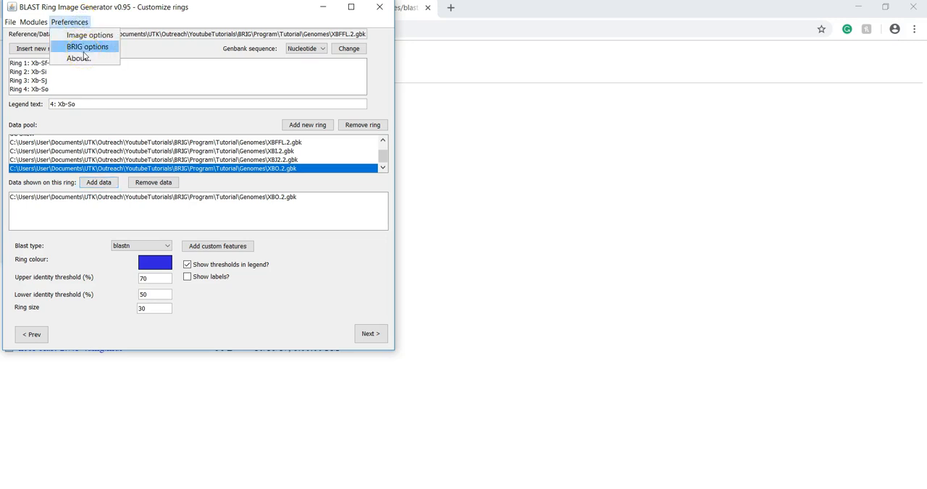
left_click(87, 46)
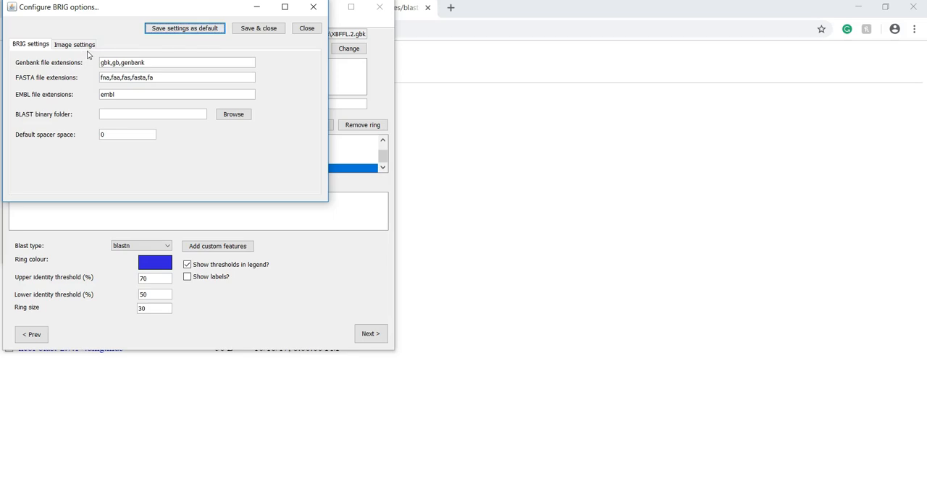
left_click(73, 44)
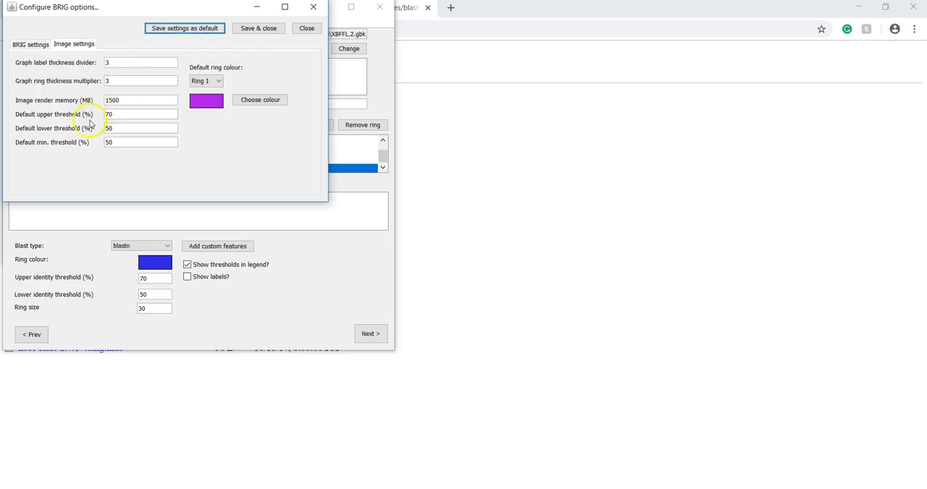
mouse_move(68, 148)
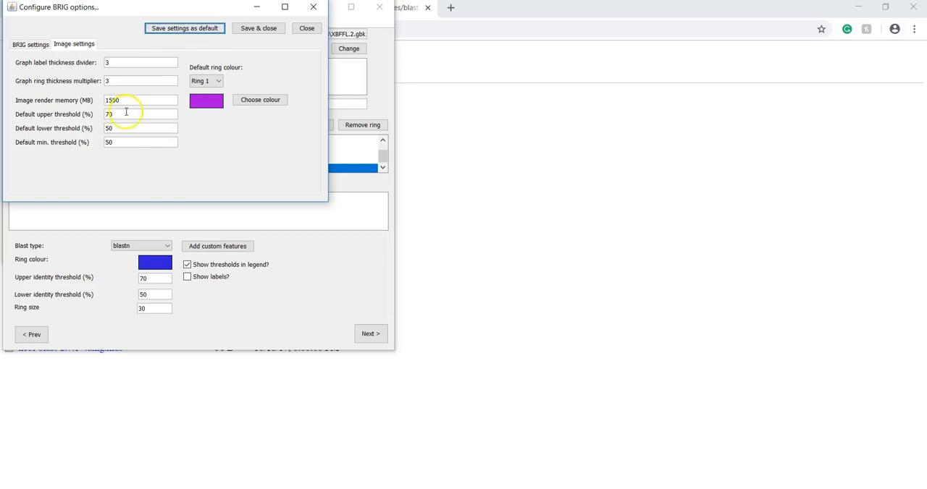
left_click(306, 27)
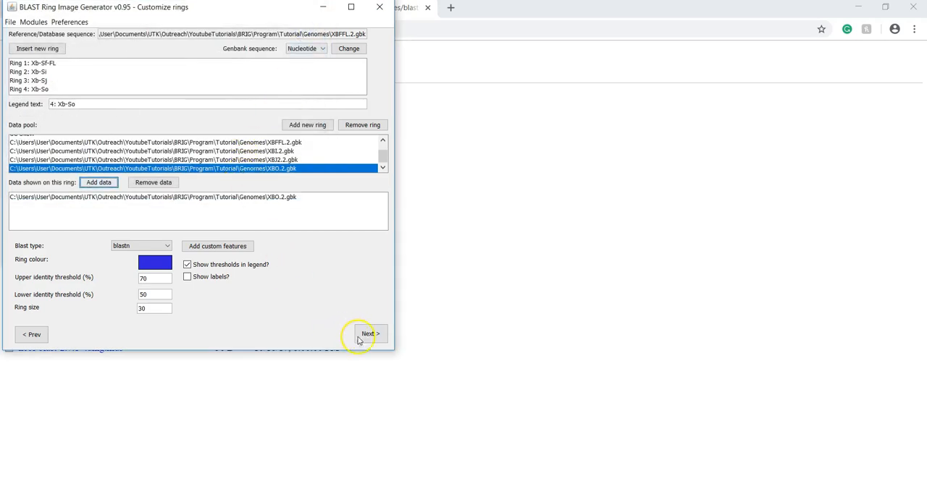
Name the image 'Practice' on the final page and submit it for ring-image generation.
left_click(369, 334)
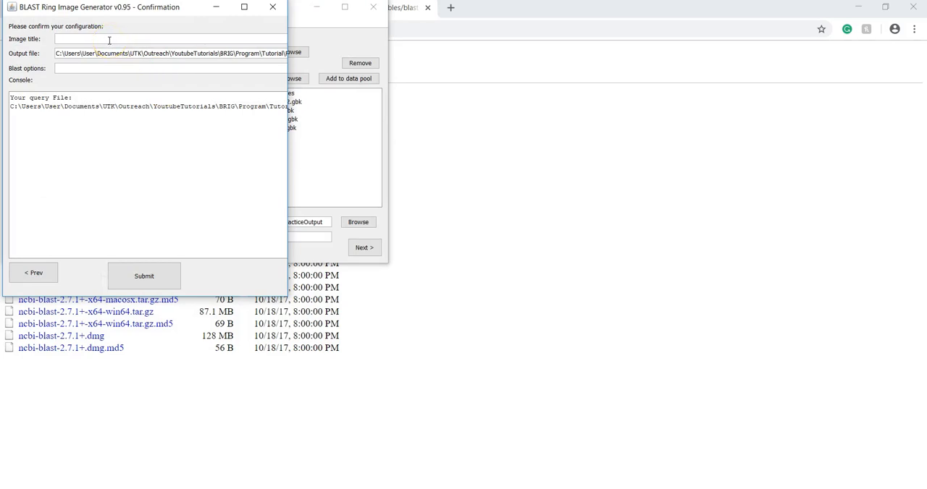
type("Practice")
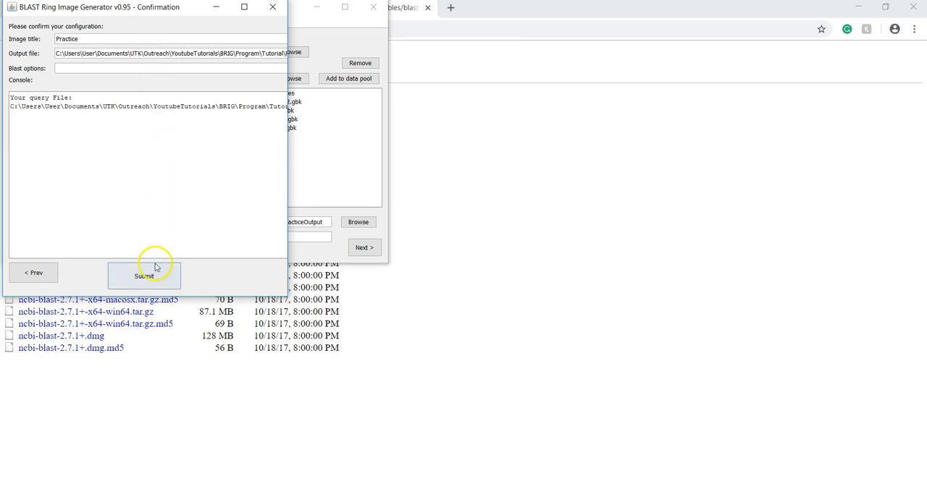
left_click(144, 276)
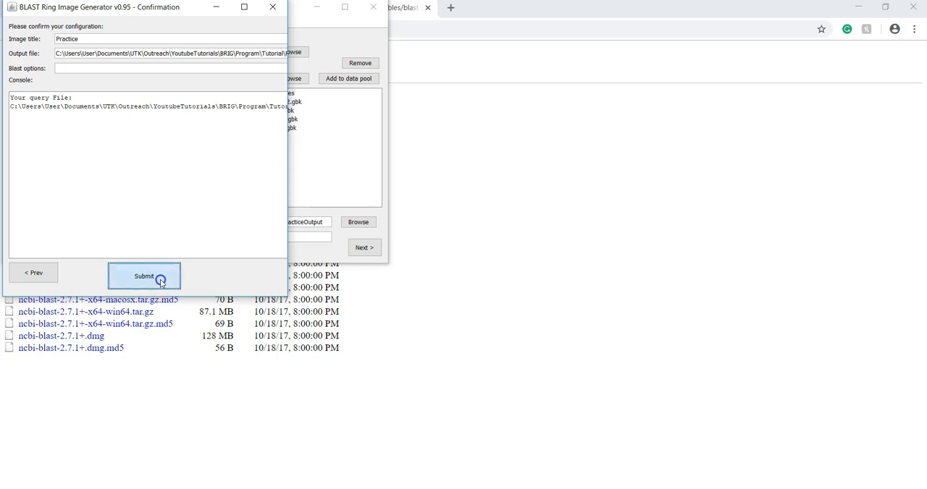
left_click(143, 276)
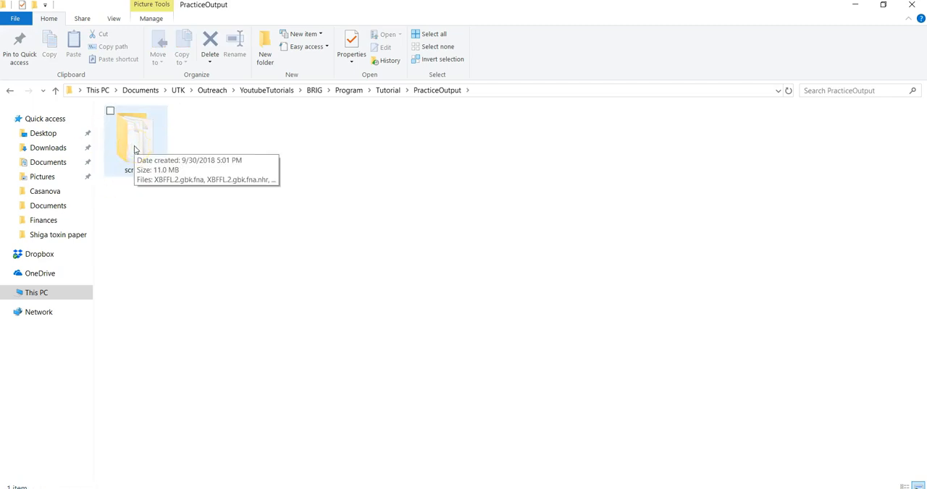
Enter the scratch folder to watch the .fna, .tab and Ring merge BLAST files appear.
left_click(135, 138)
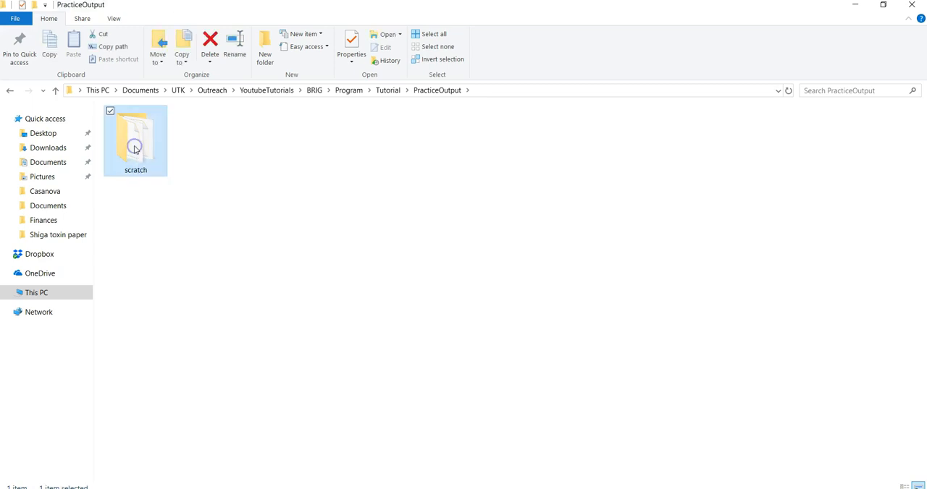
double_click(136, 138)
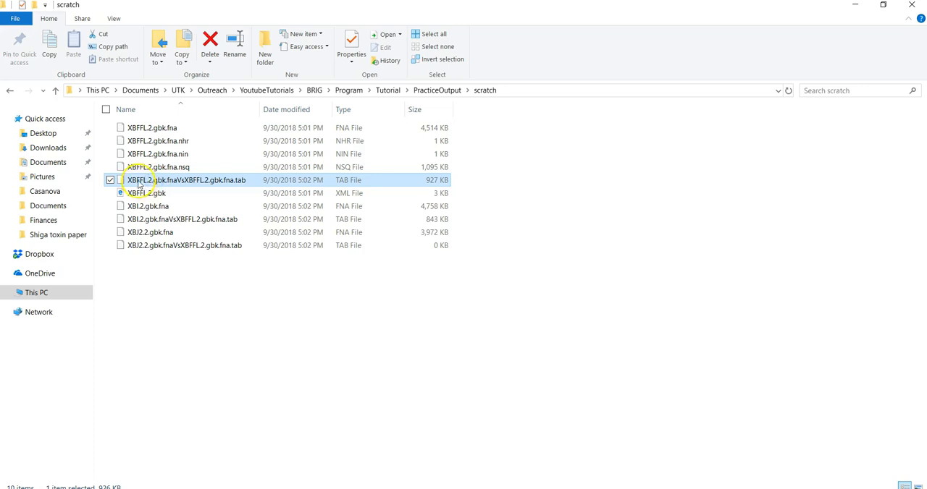
mouse_move(206, 179)
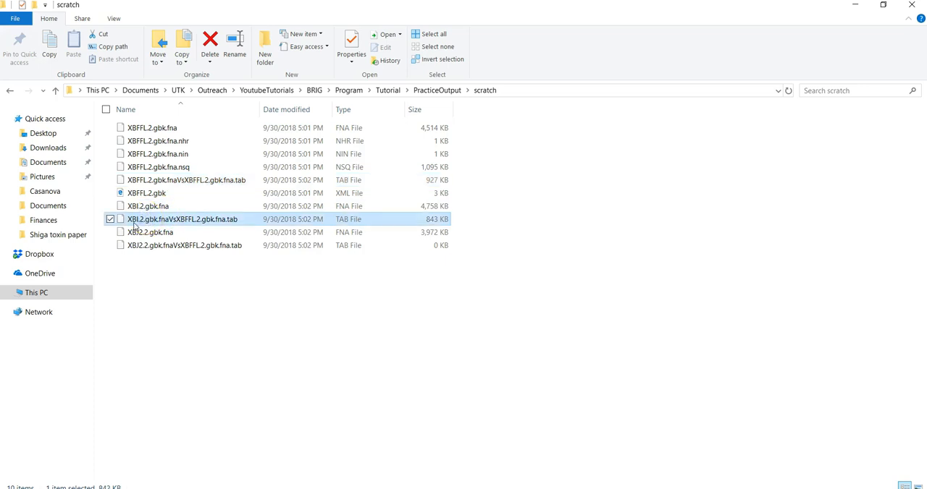
mouse_move(194, 223)
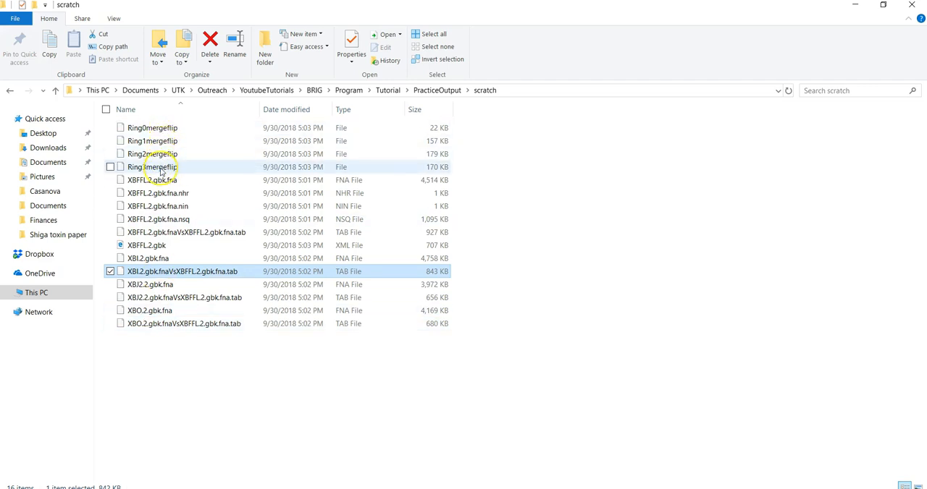
mouse_move(152, 167)
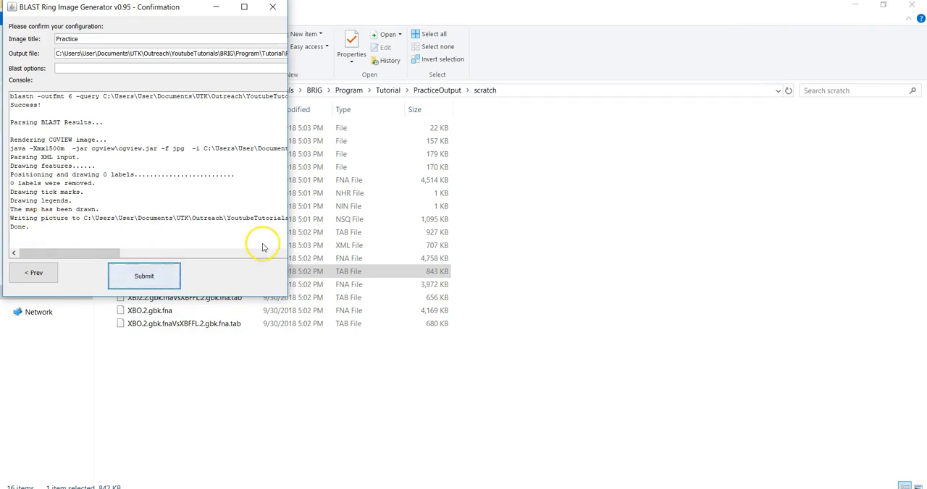
Return to PracticeOutput and view the generated XBFFL.2.gbk.jpg ring image in Photos.
left_click(144, 276)
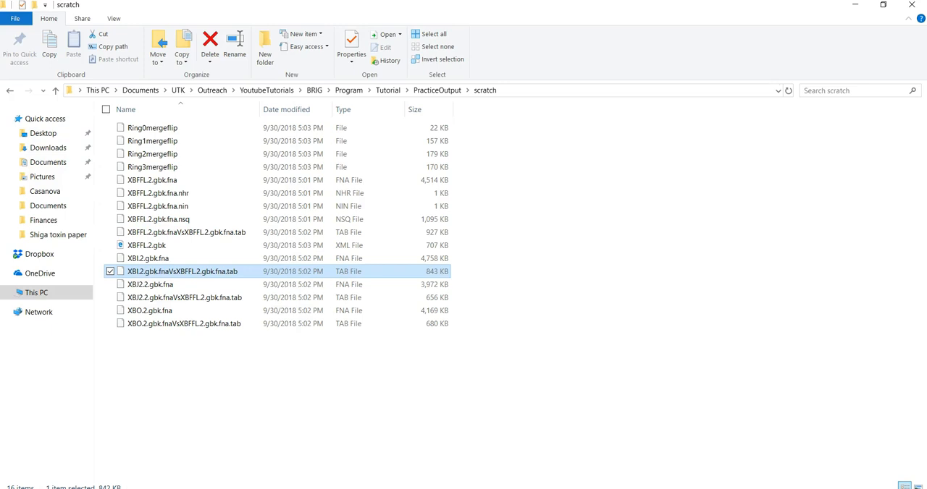
left_click(436, 90)
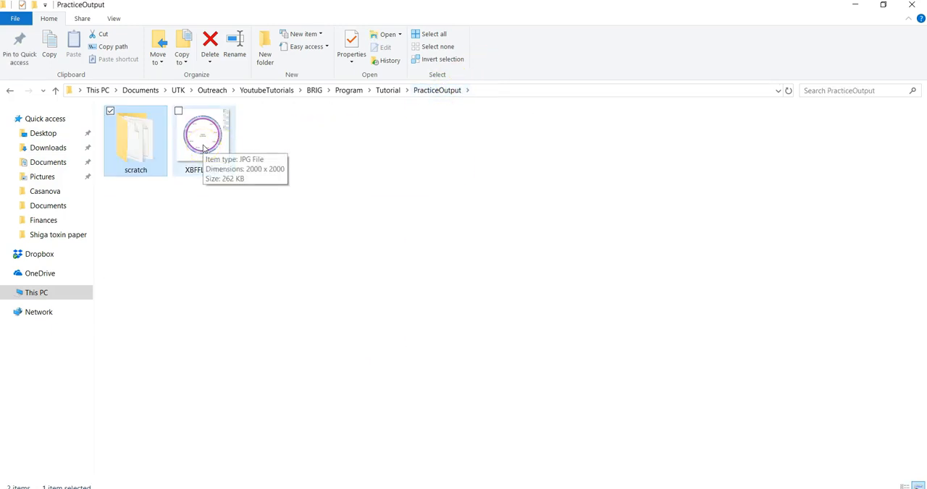
double_click(202, 136)
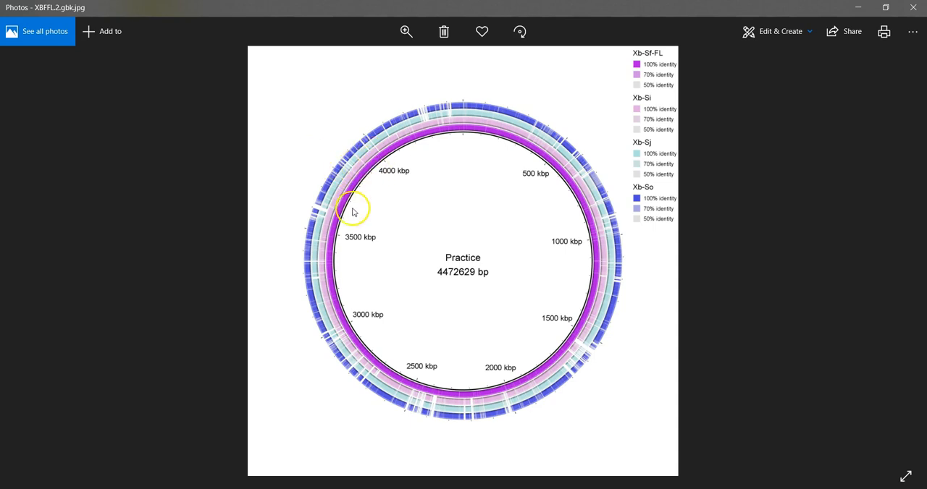
mouse_move(358, 170)
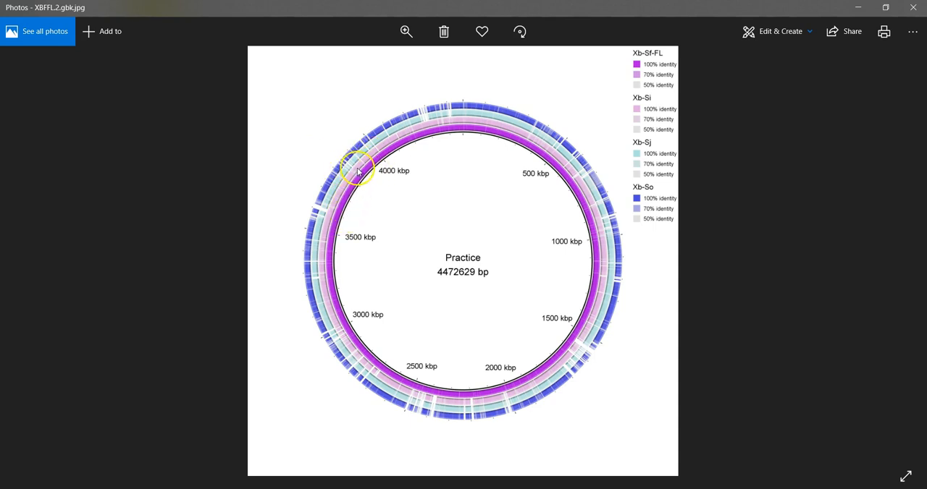
mouse_move(702, 166)
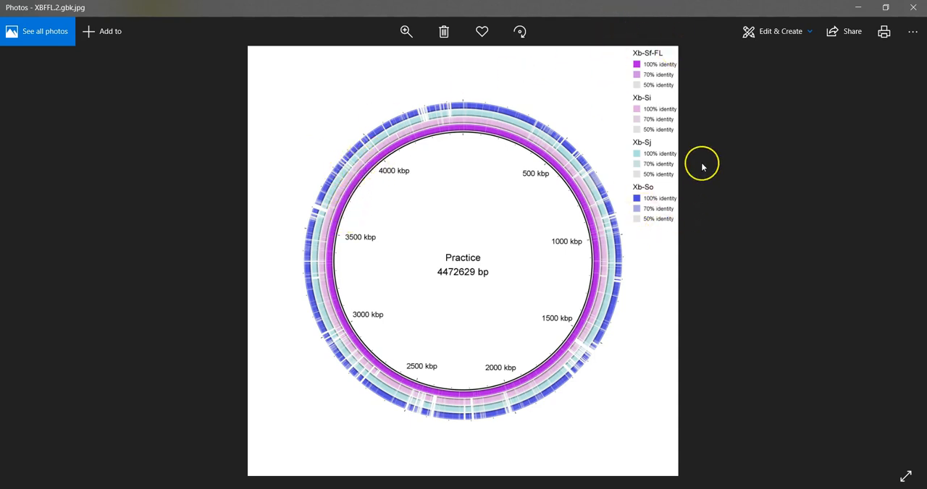
mouse_move(701, 166)
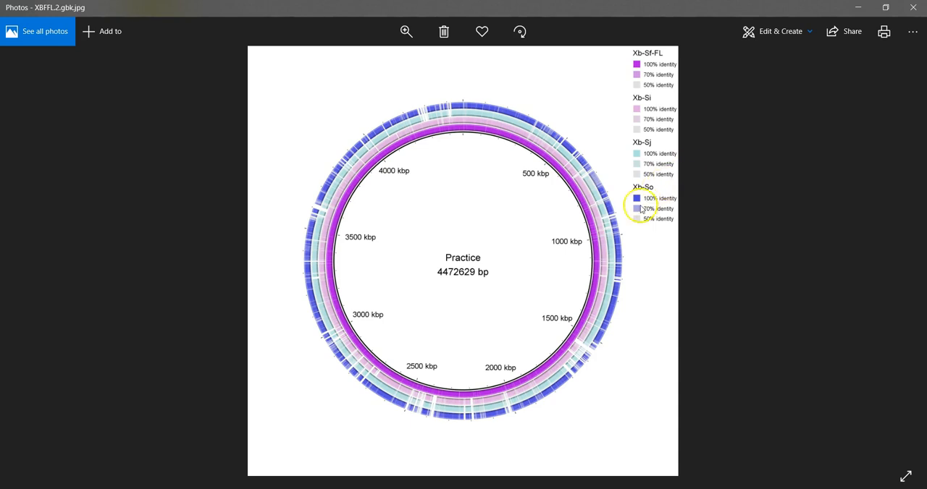
mouse_move(599, 360)
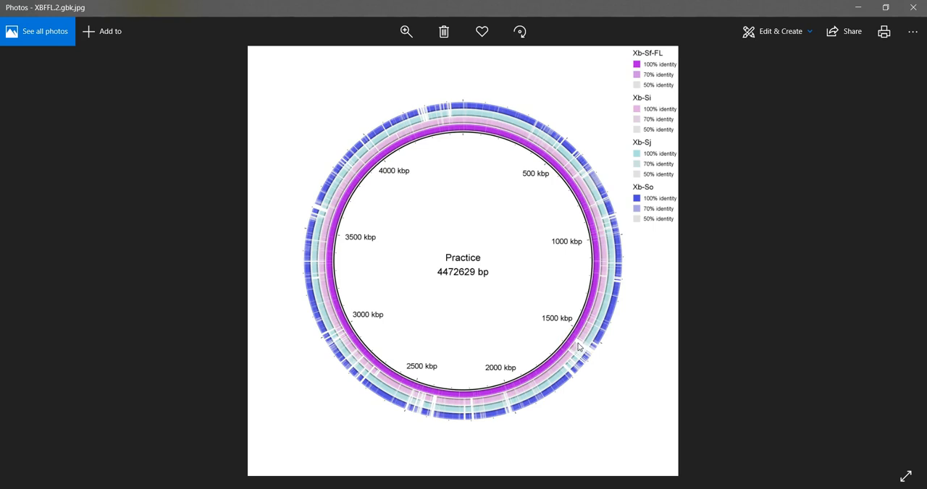
left_click(575, 337)
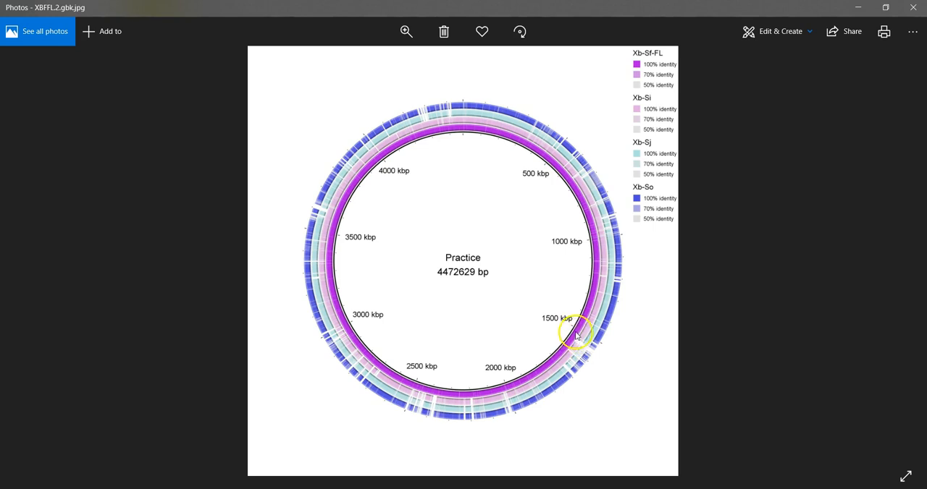
mouse_move(580, 343)
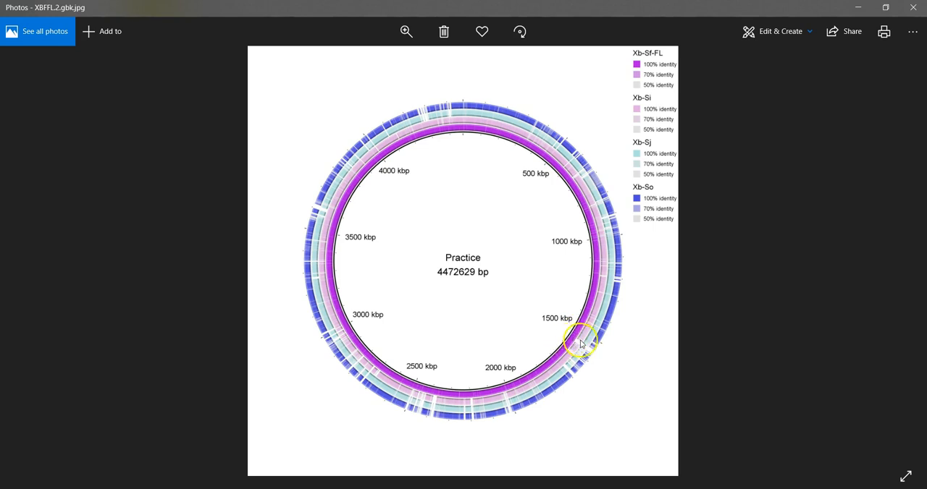
mouse_move(594, 357)
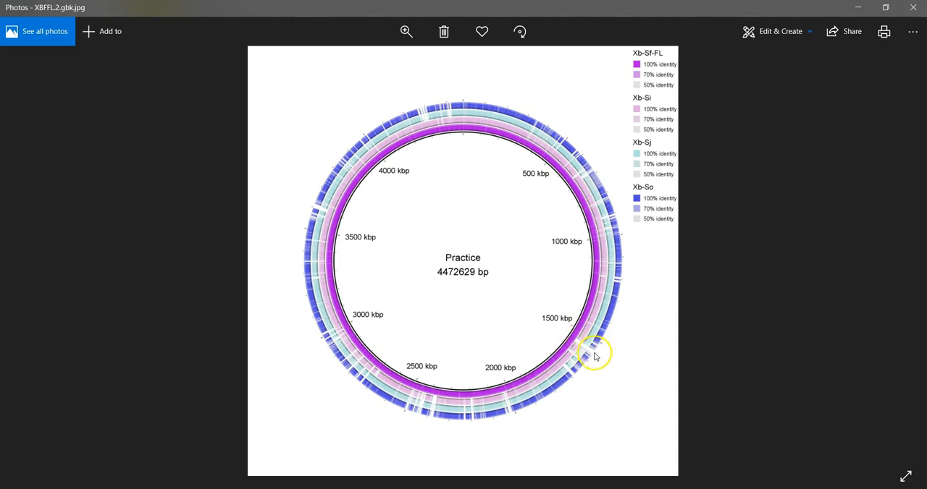
mouse_move(588, 357)
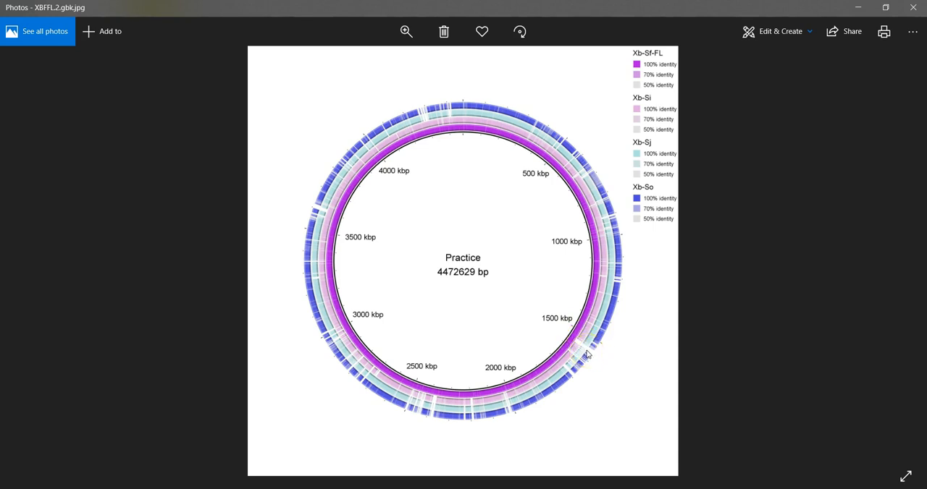